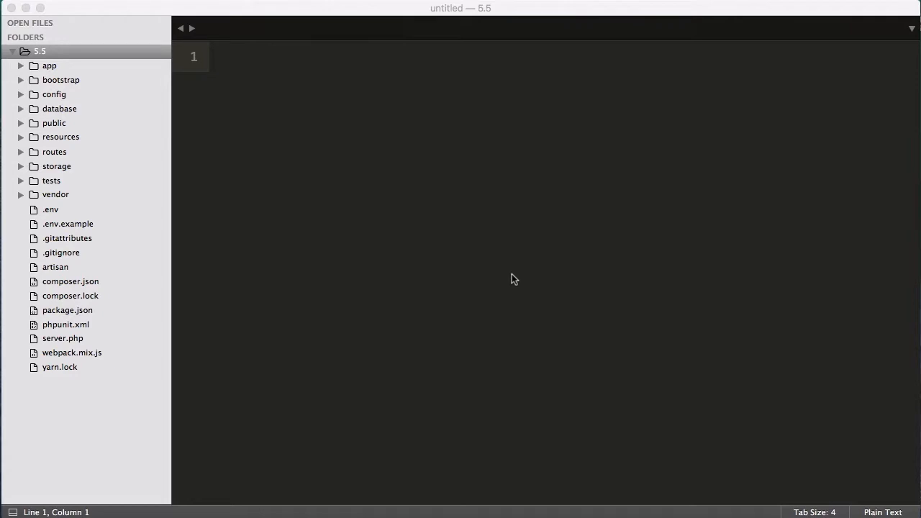
mouse_move(452, 260)
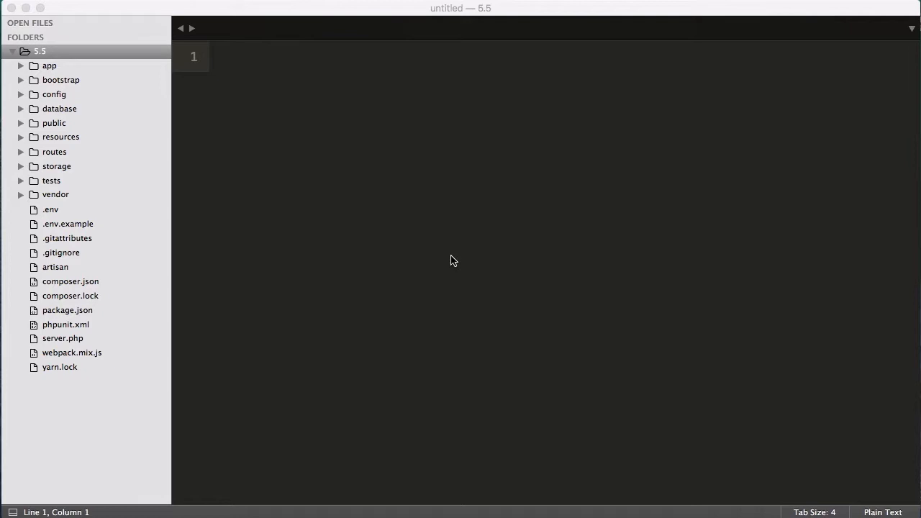
mouse_move(164, 293)
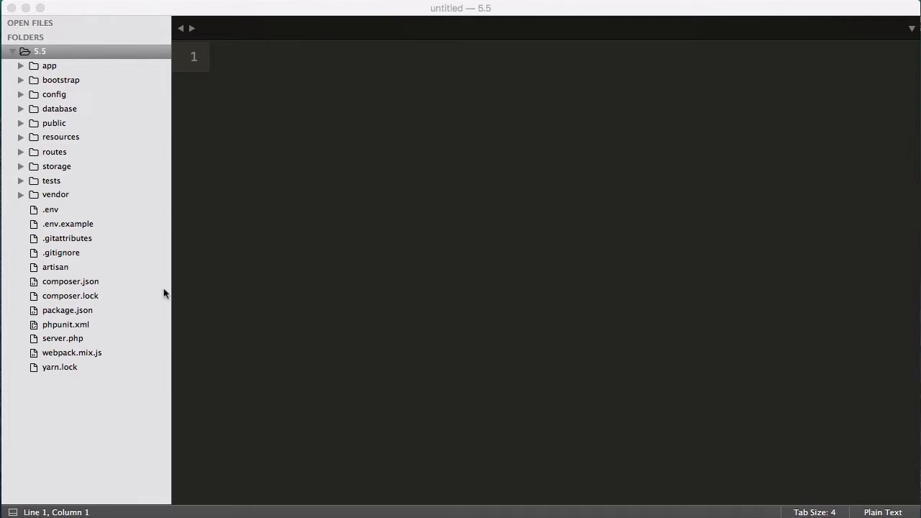
mouse_move(99, 251)
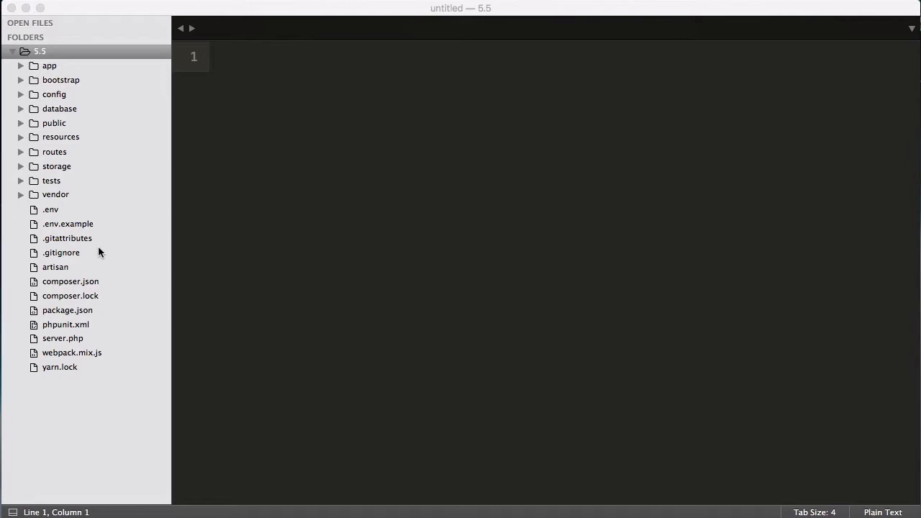
mouse_move(98, 236)
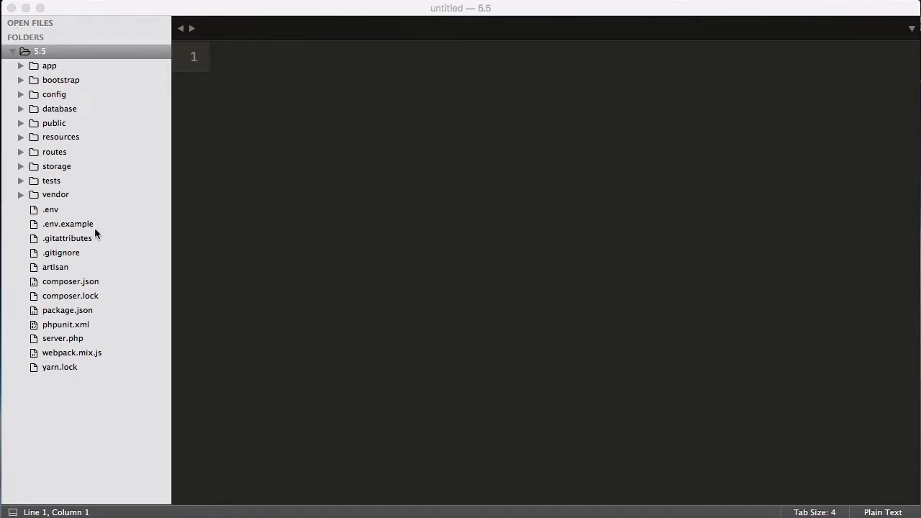
mouse_move(141, 325)
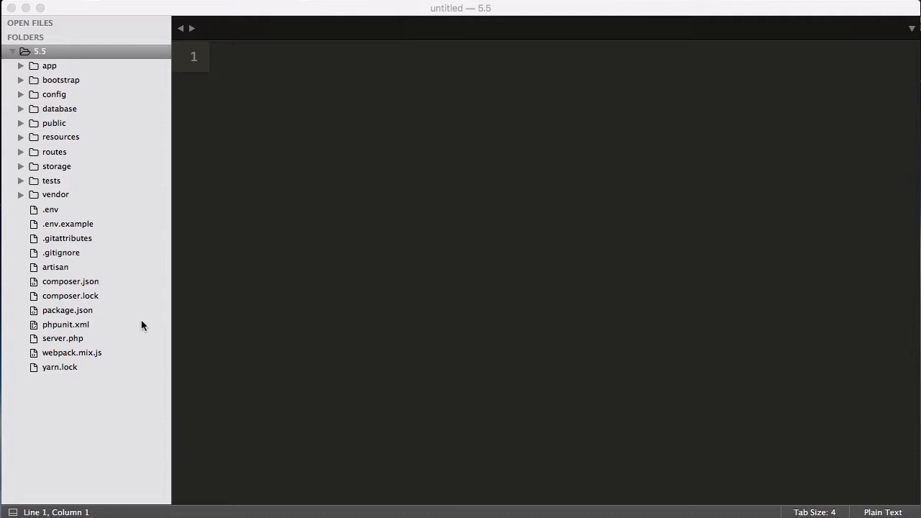
mouse_move(65, 254)
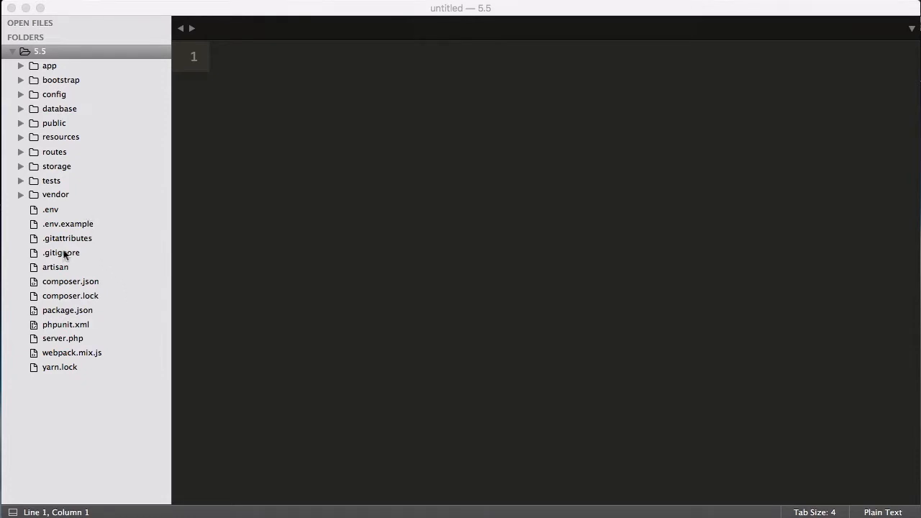
mouse_move(59, 223)
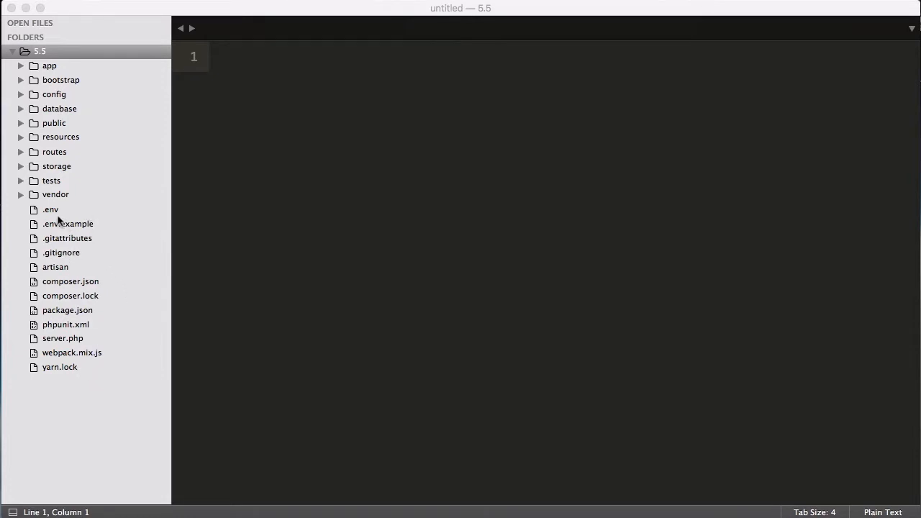
mouse_move(54, 222)
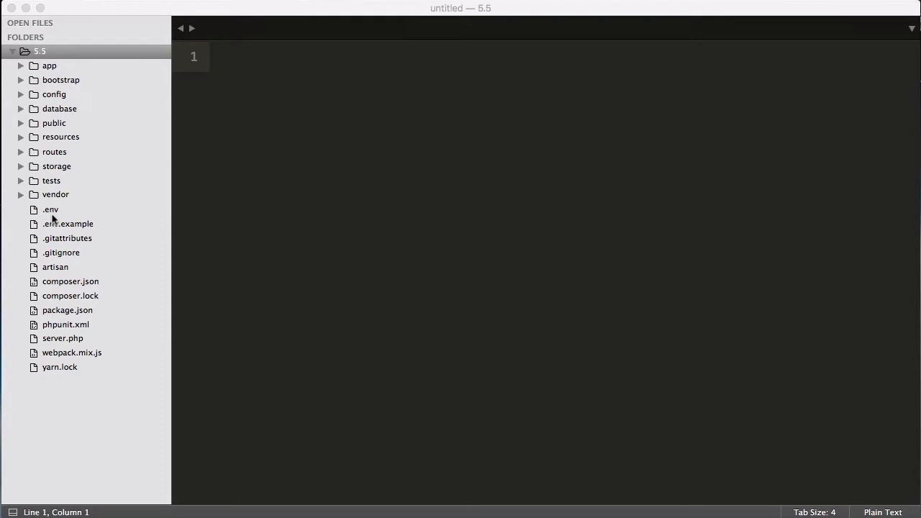
Change APP_NAME in the .env file from Laravel to Bitfumes
click(50, 210)
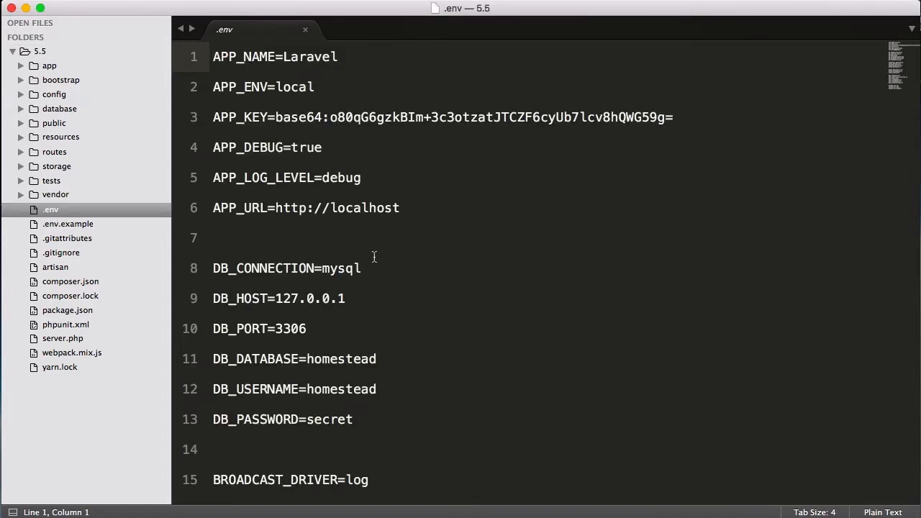
scroll(down, 3)
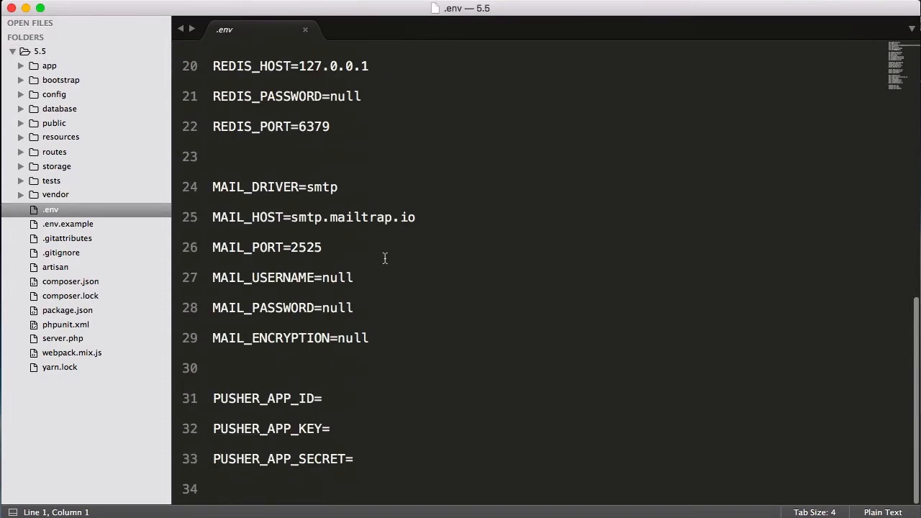
scroll(up, 3)
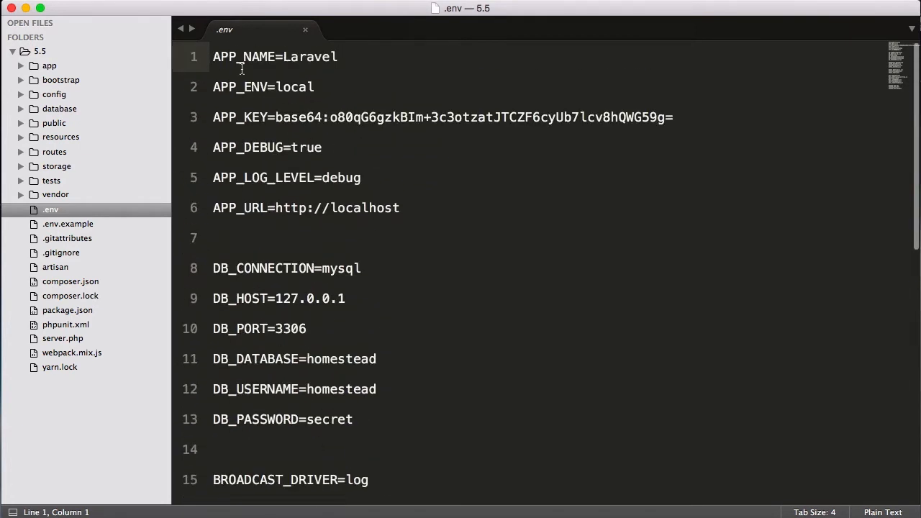
mouse_move(272, 61)
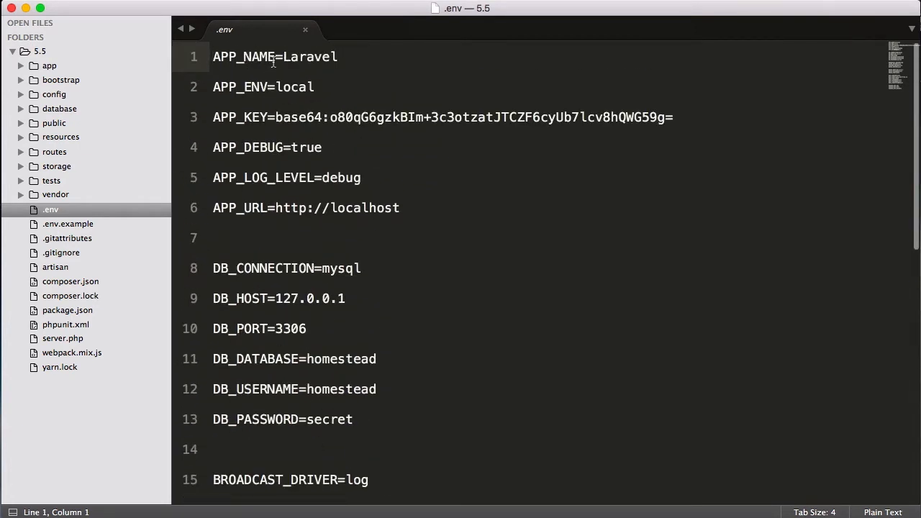
double_click(310, 57)
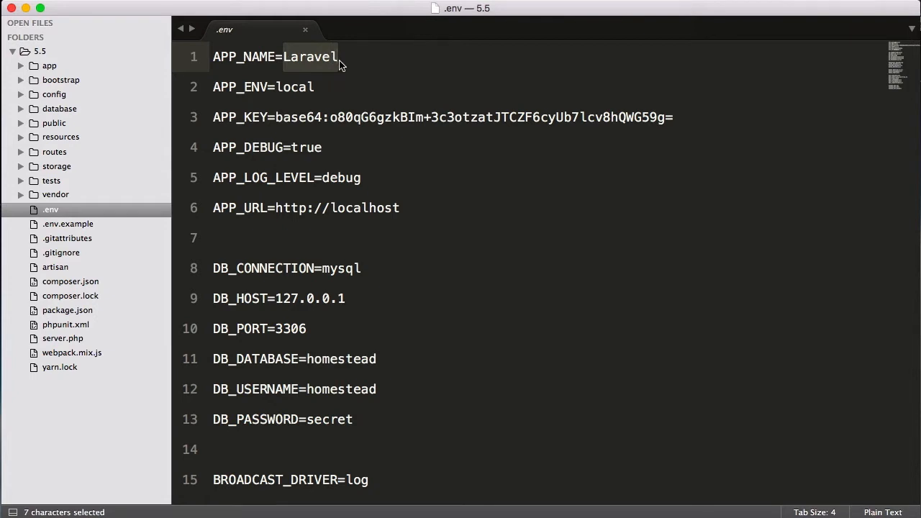
click(337, 57)
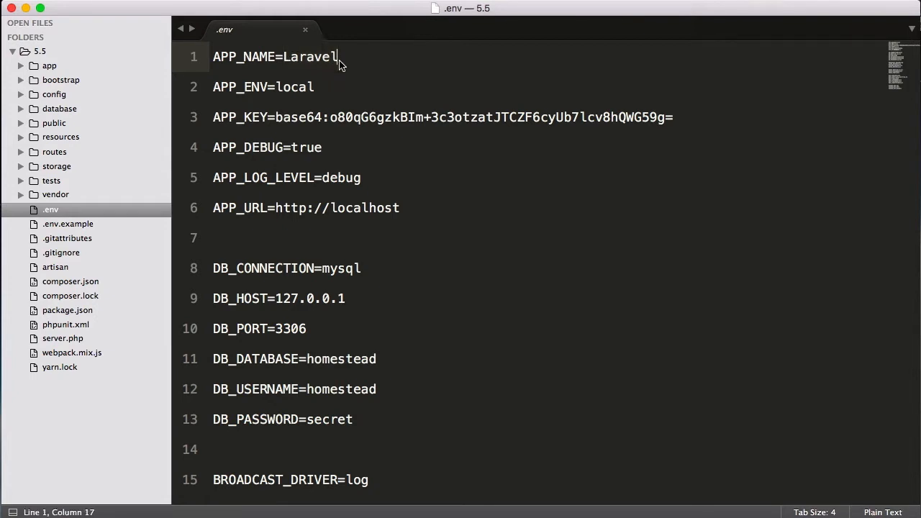
double_click(309, 56)
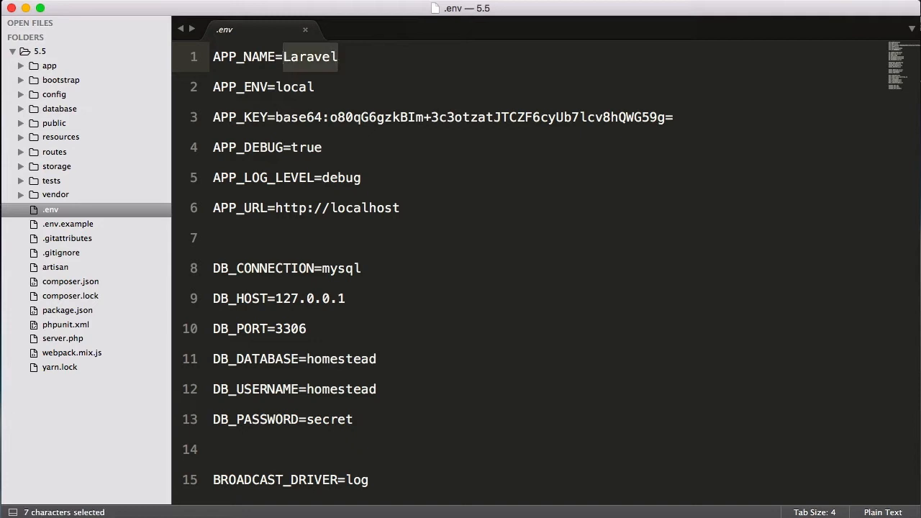
text(Bitfumes)
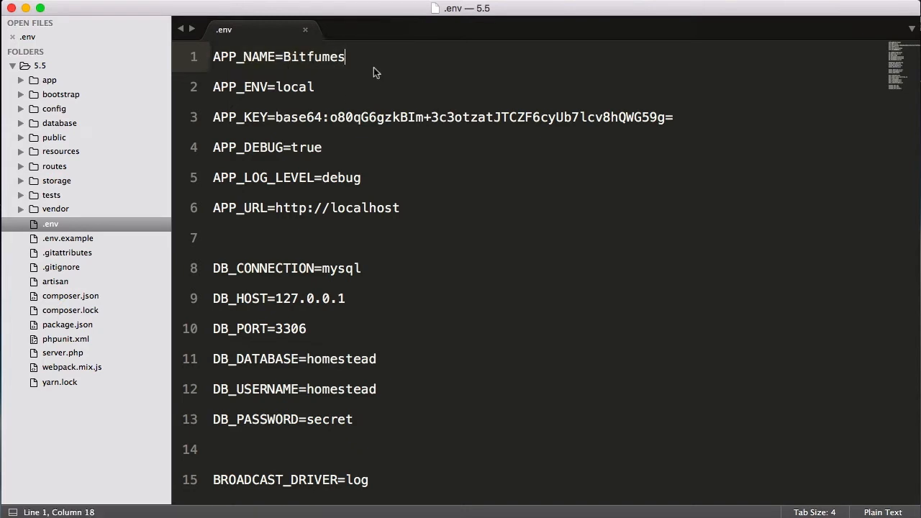
mouse_move(51, 113)
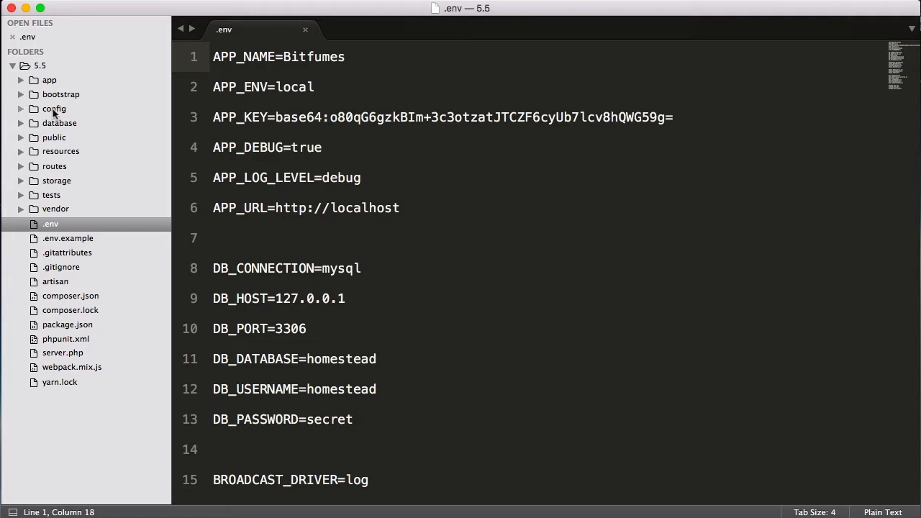
Highlight the 'name' => env('APP_NAME', 'Laravel') line in config/app.php
click(344, 57)
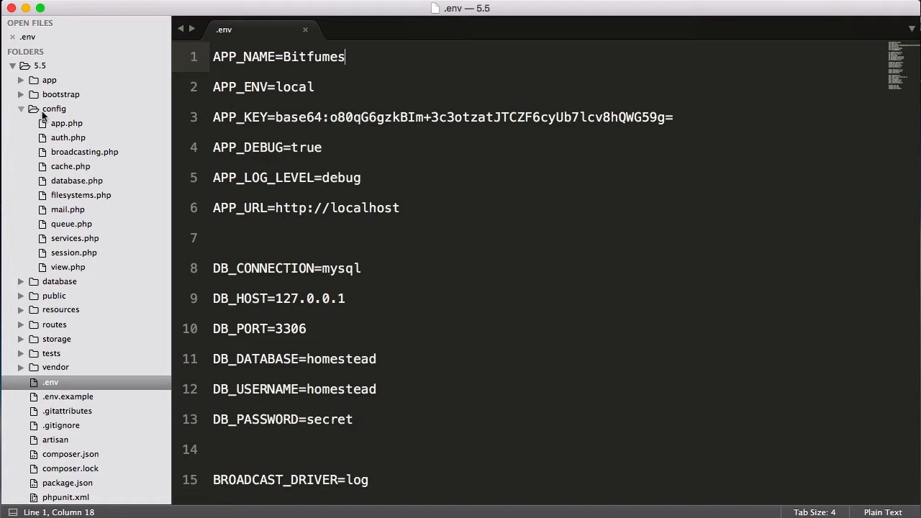
mouse_move(63, 143)
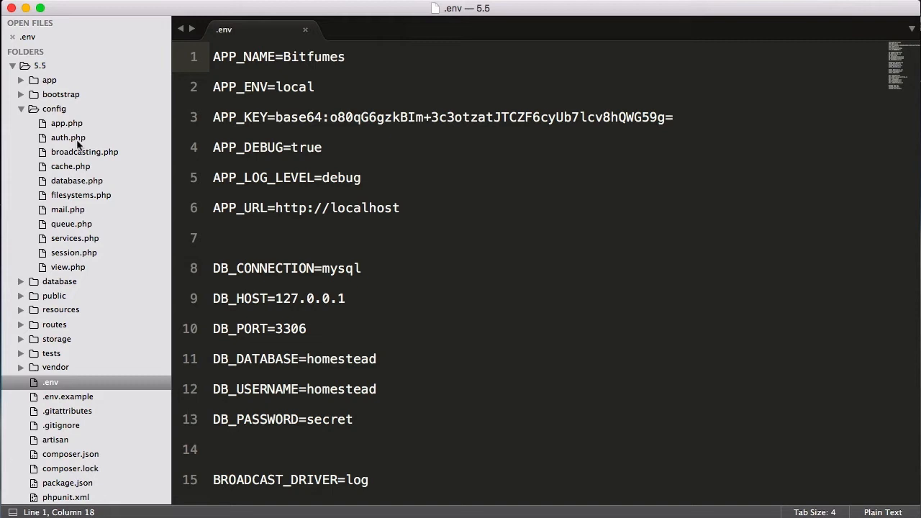
mouse_move(57, 132)
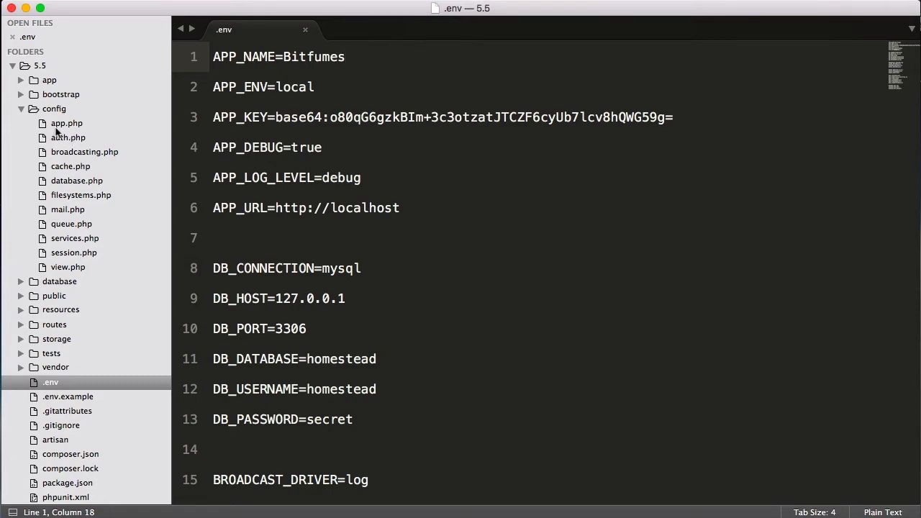
mouse_move(72, 138)
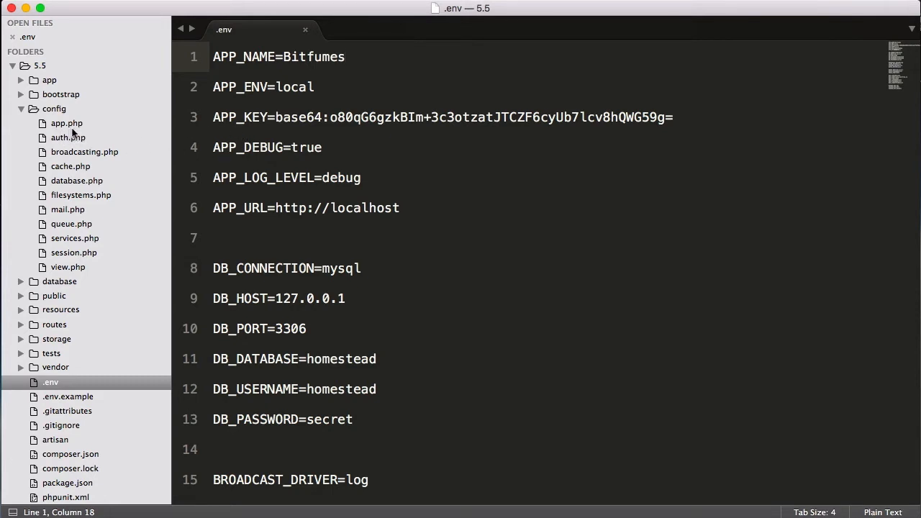
click(66, 124)
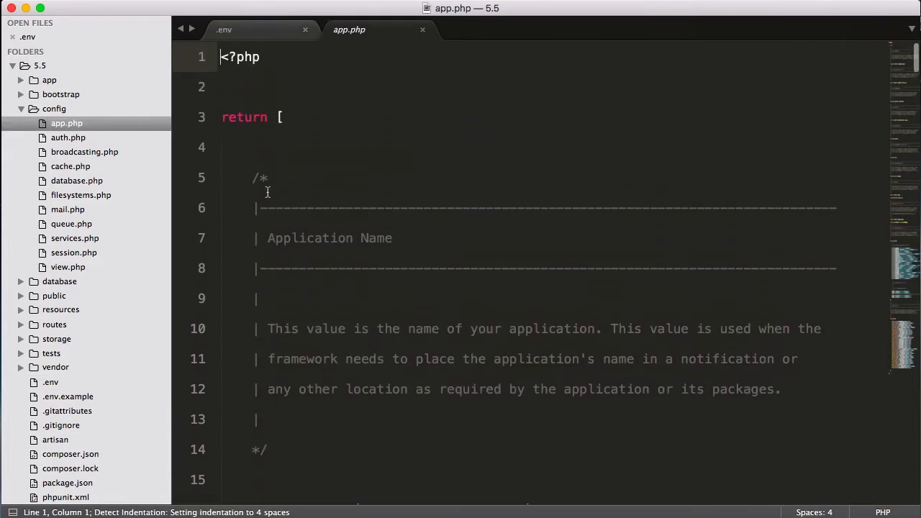
scroll(down, 3)
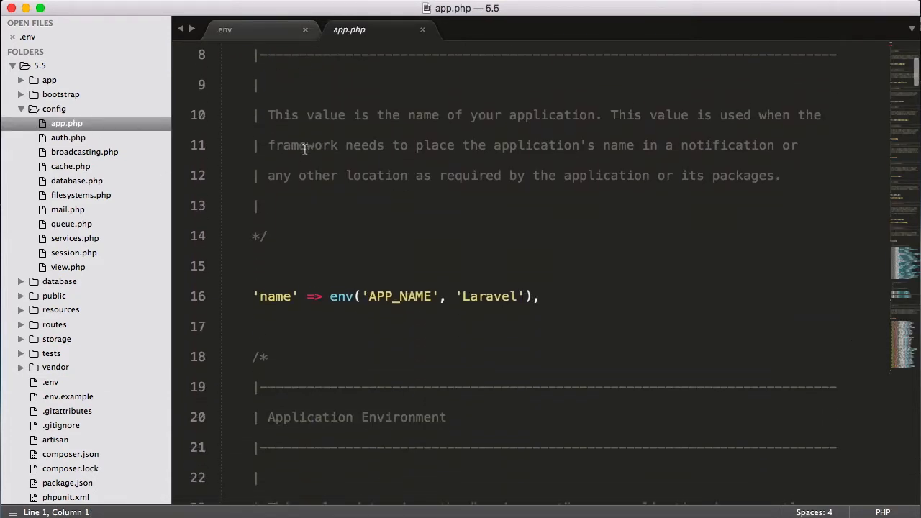
scroll(down, 3)
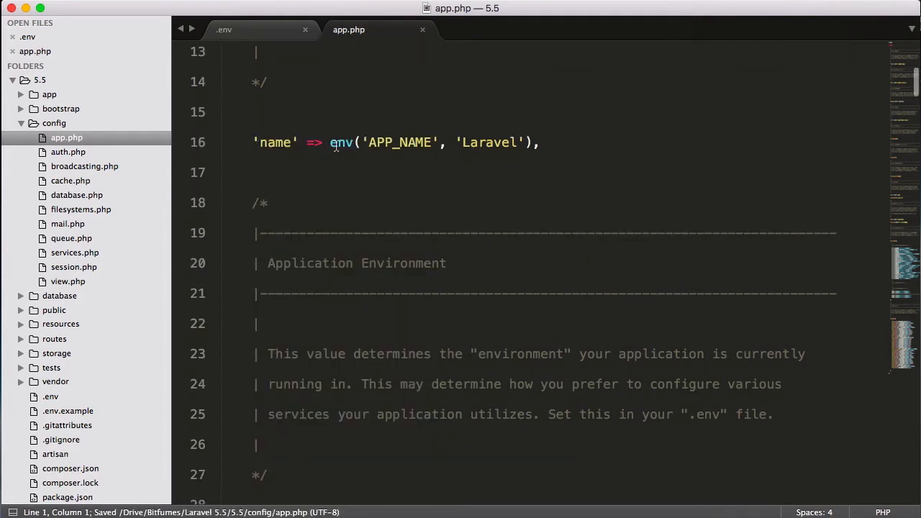
double_click(340, 143)
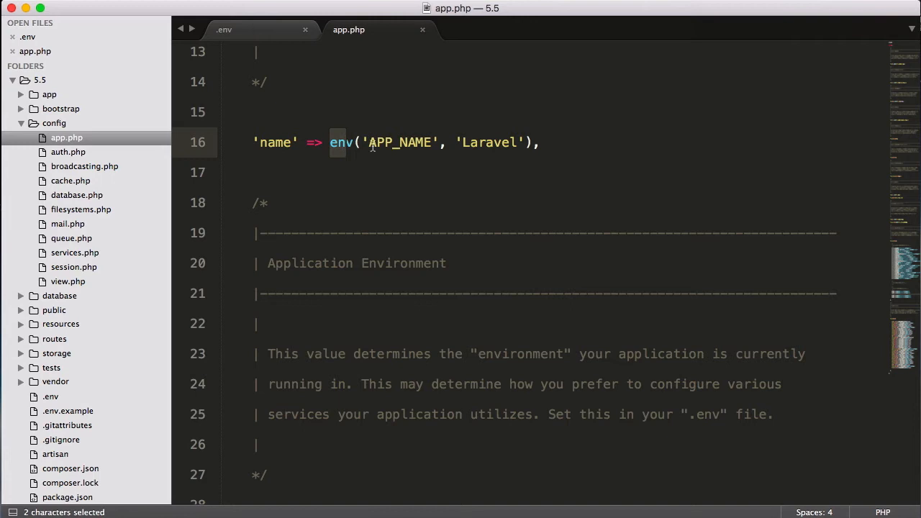
mouse_move(445, 147)
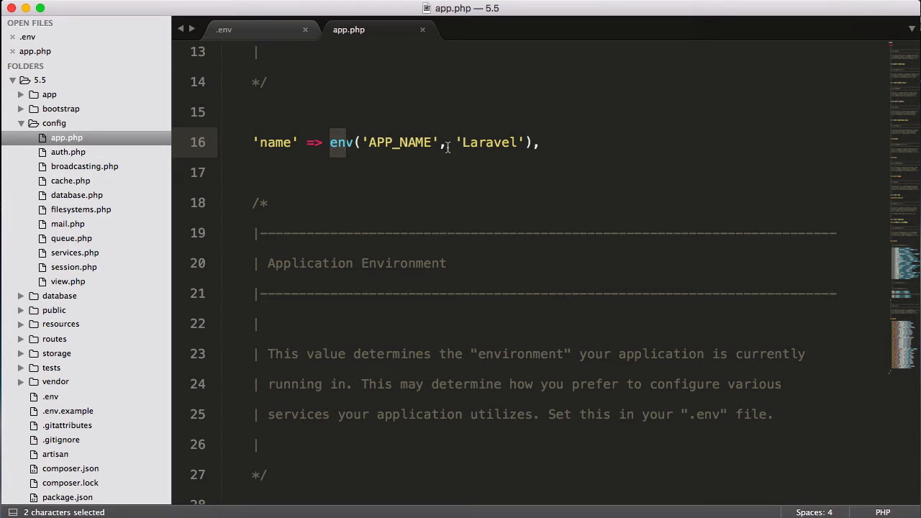
mouse_move(504, 184)
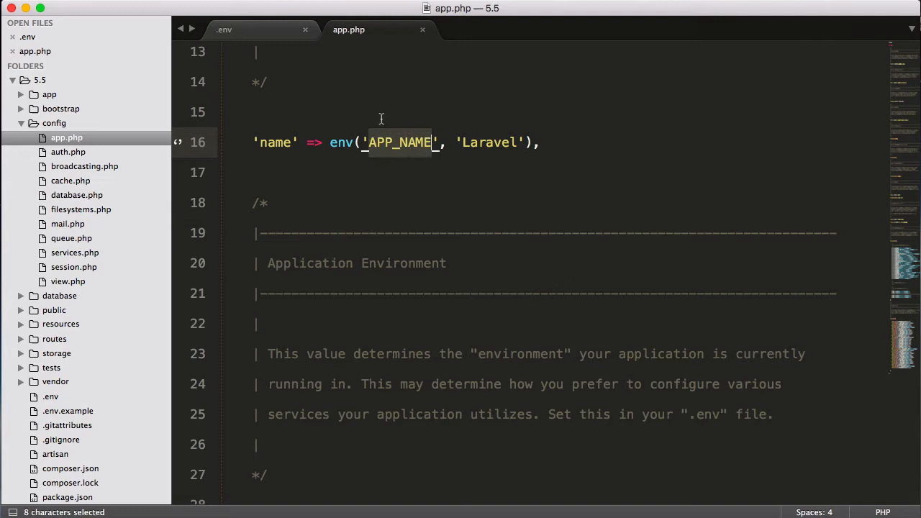
Bring the .env tab to the front with app.php still open, confirming APP_NAME is Bitfumes
click(224, 29)
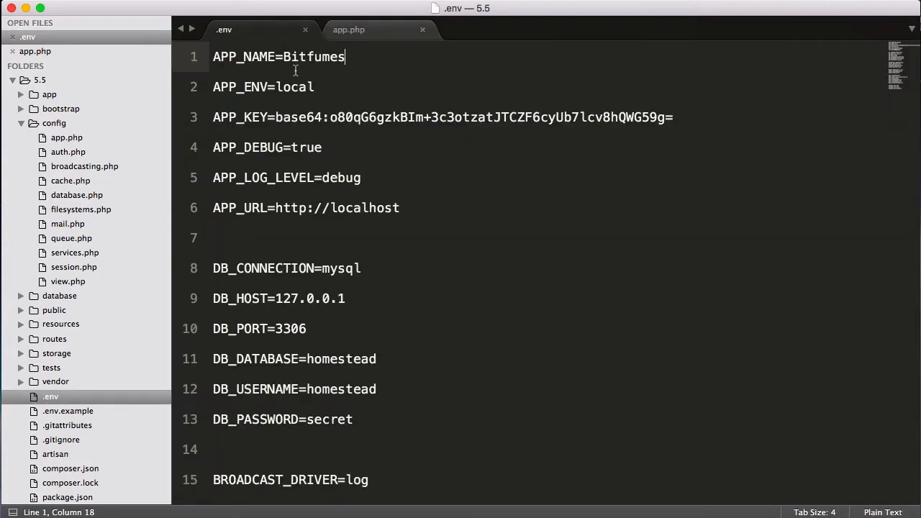
click(348, 29)
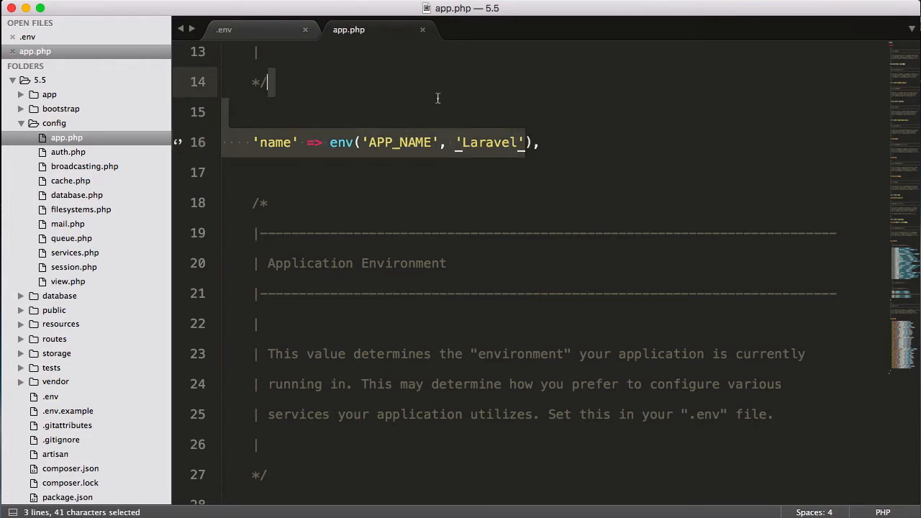
click(382, 143)
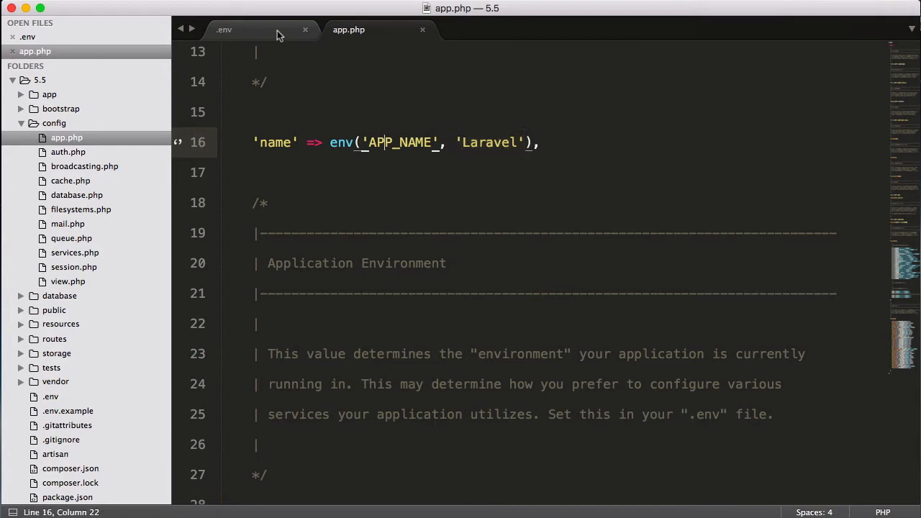
click(224, 28)
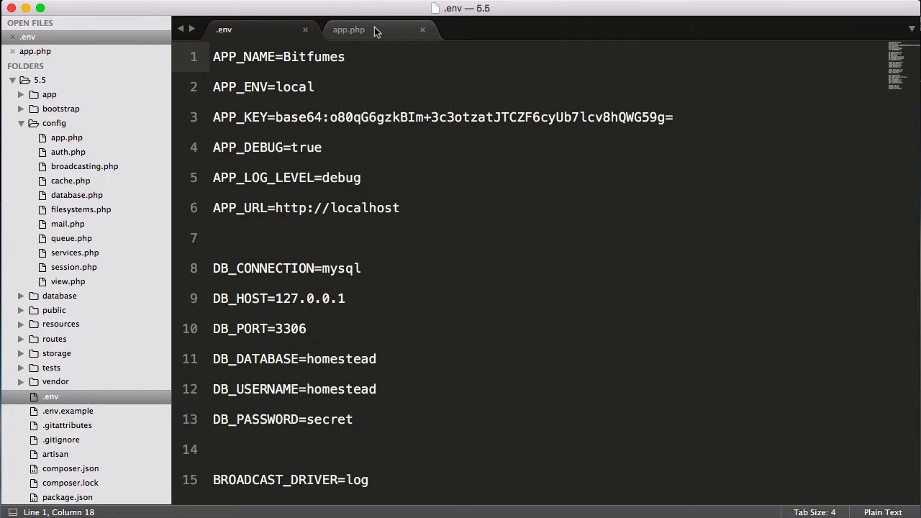
click(348, 29)
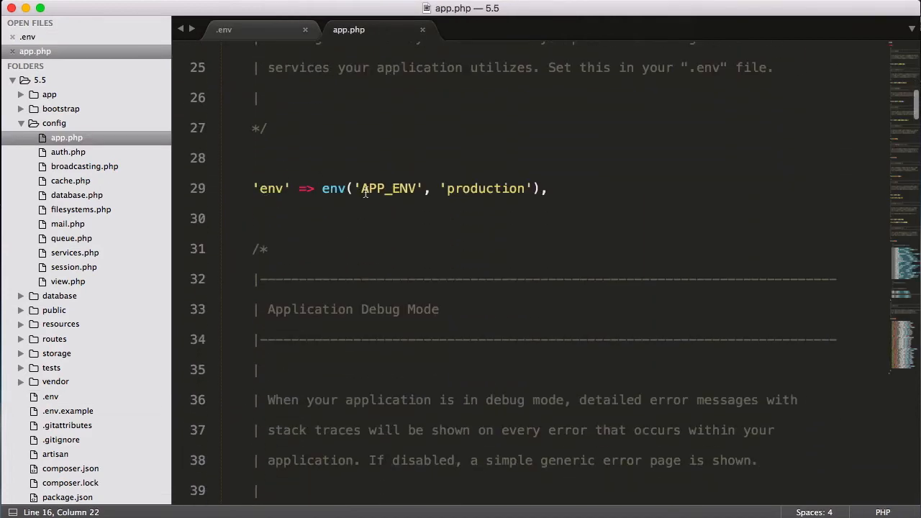
mouse_move(466, 199)
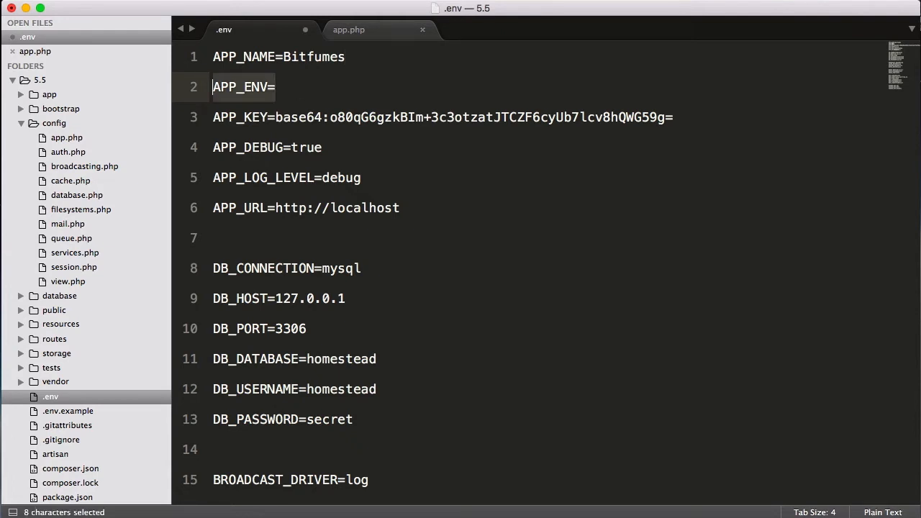
click(348, 28)
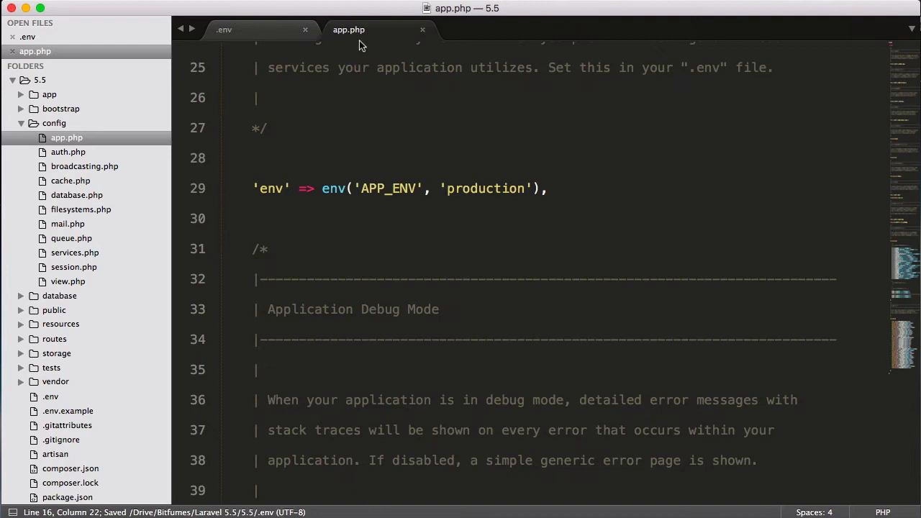
mouse_move(286, 38)
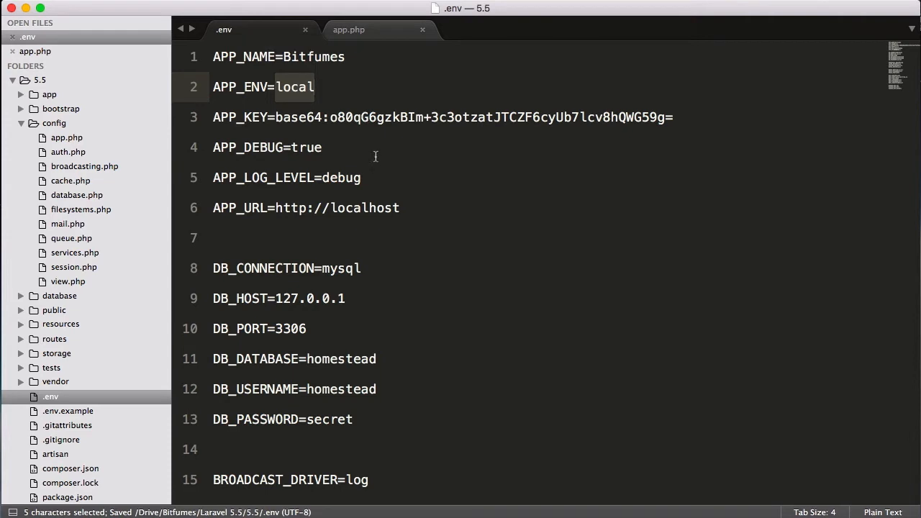
click(330, 244)
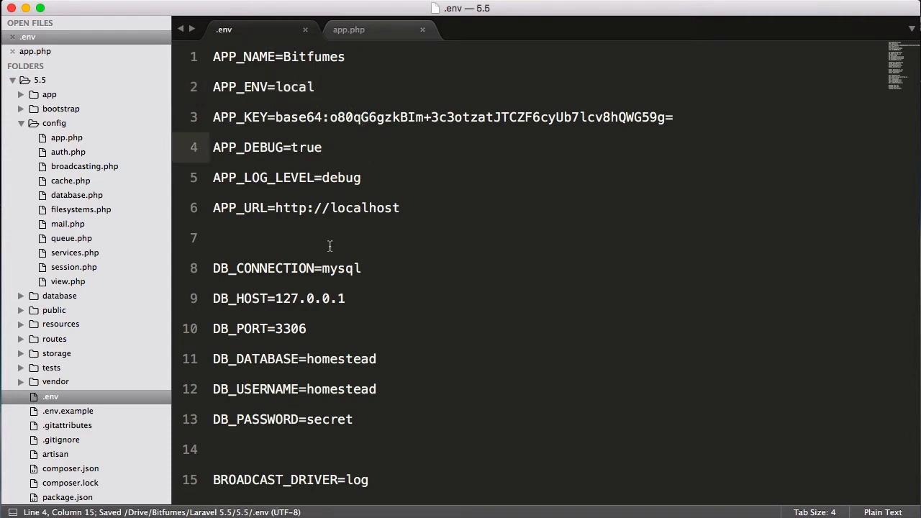
scroll(down, 3)
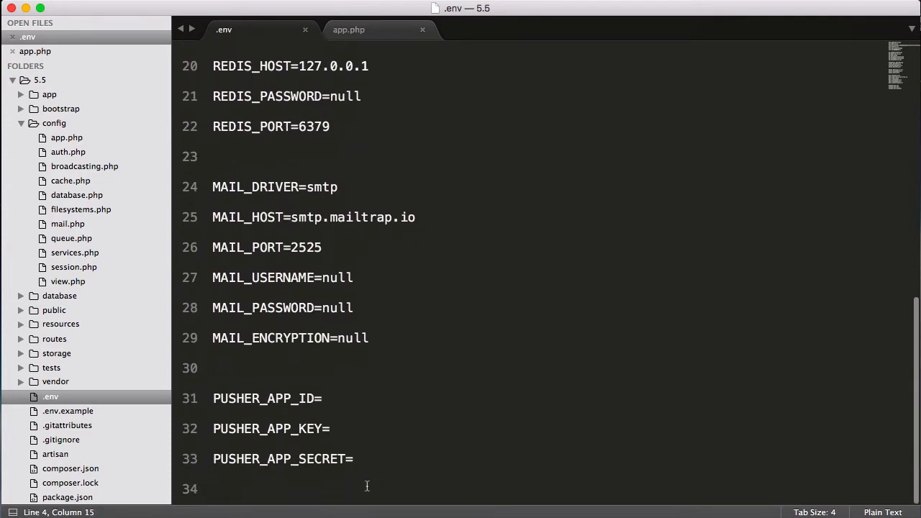
scroll(up, 3)
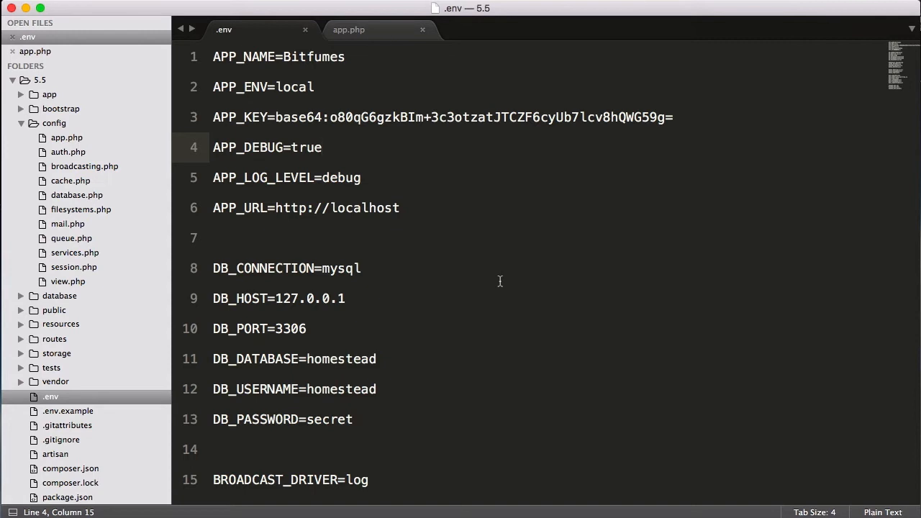
mouse_move(326, 243)
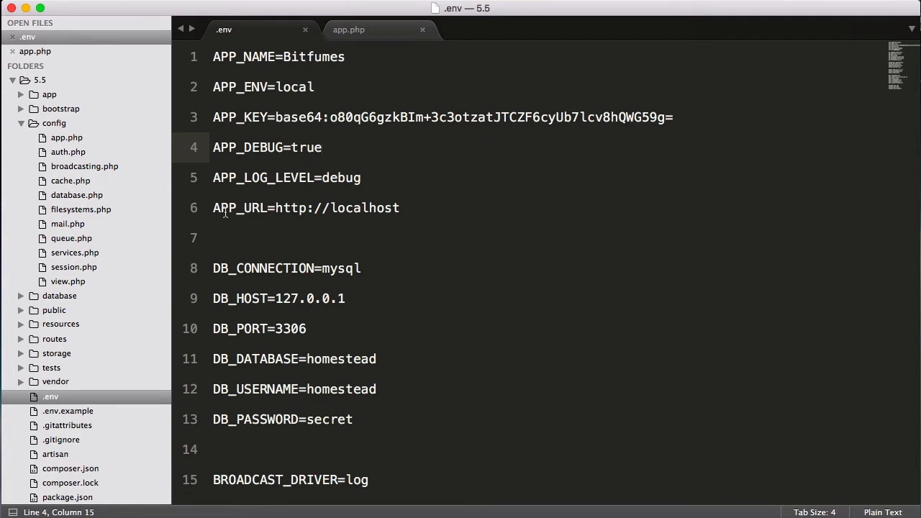
mouse_move(333, 213)
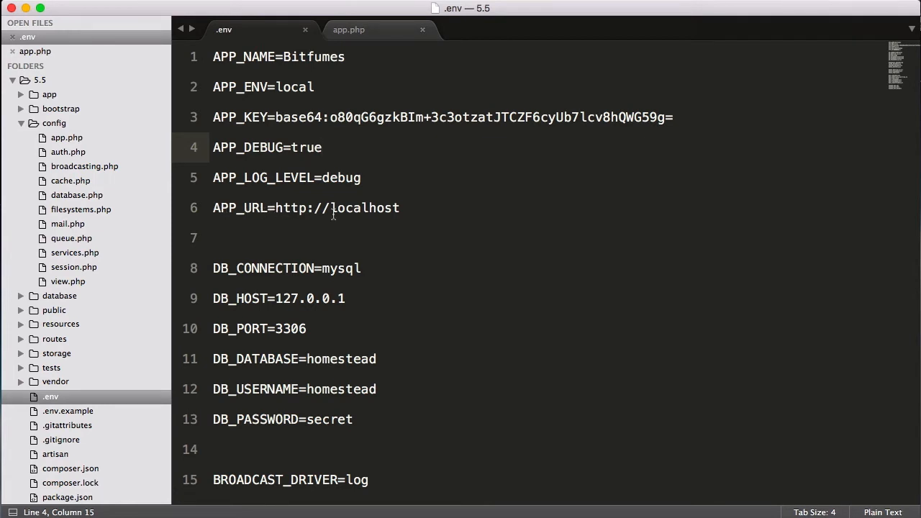
double_click(363, 207)
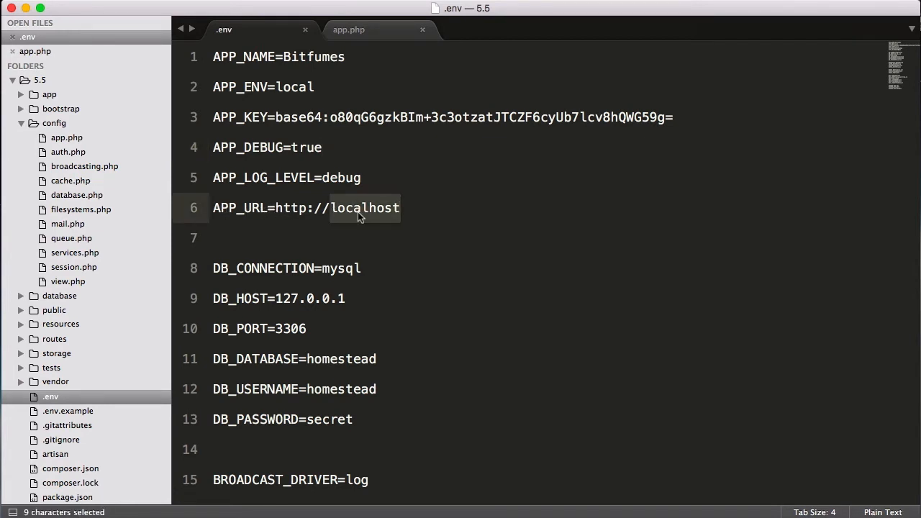
text(www)
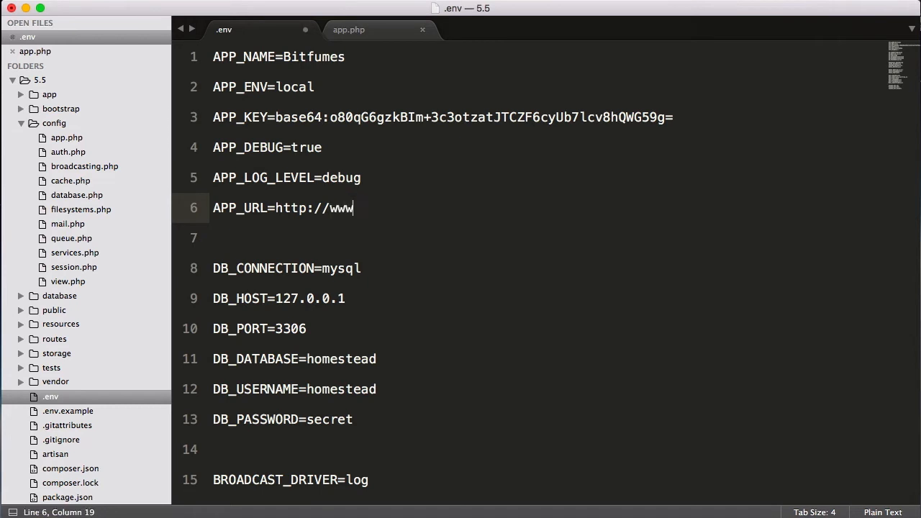
text(.bitfumes)
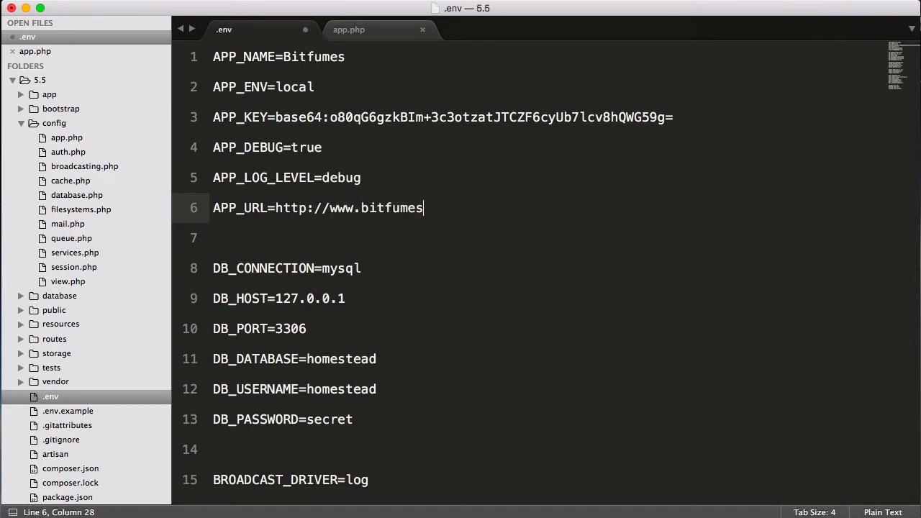
text(.com)
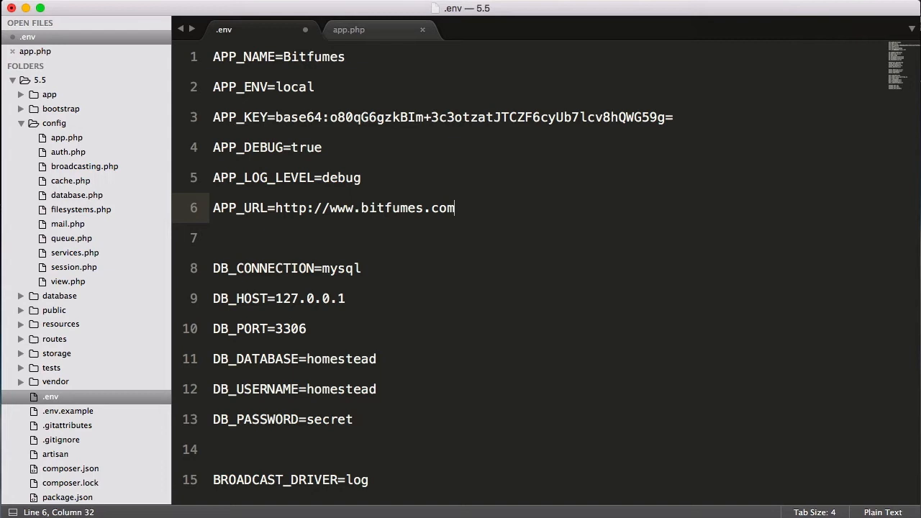
text(localhost)
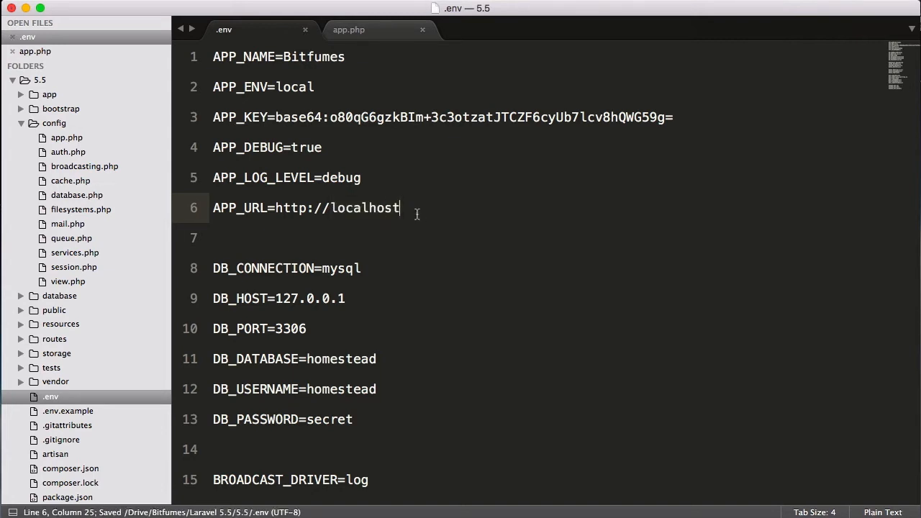
Review the .env DB settings and close the app.php tab, leaving only .env open
scroll(down, 3)
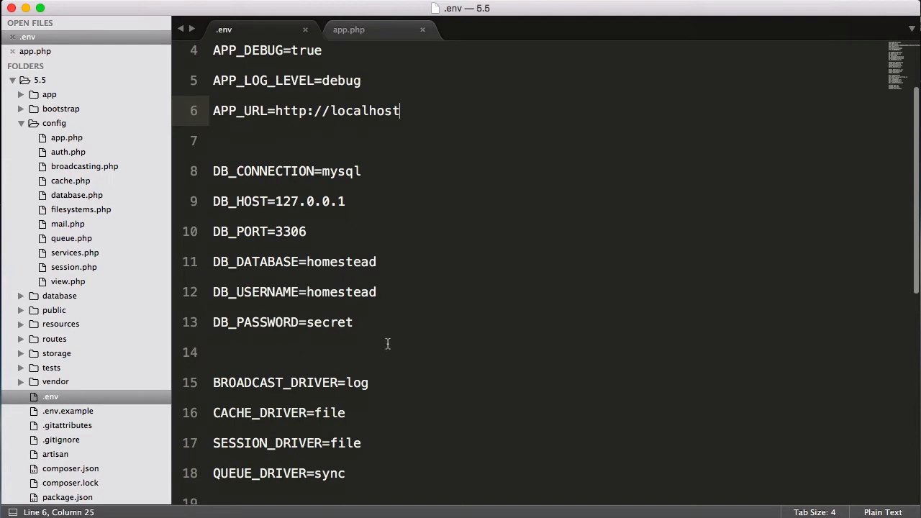
mouse_move(352, 331)
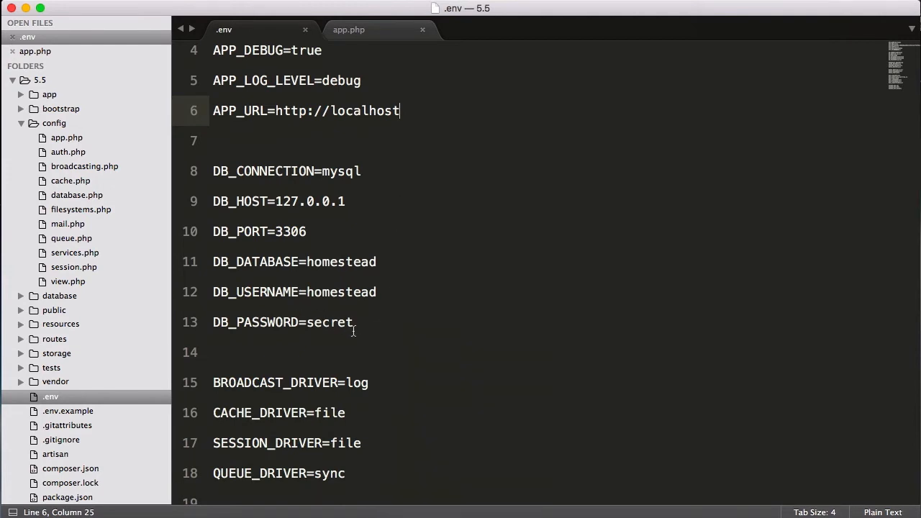
right_click(371, 316)
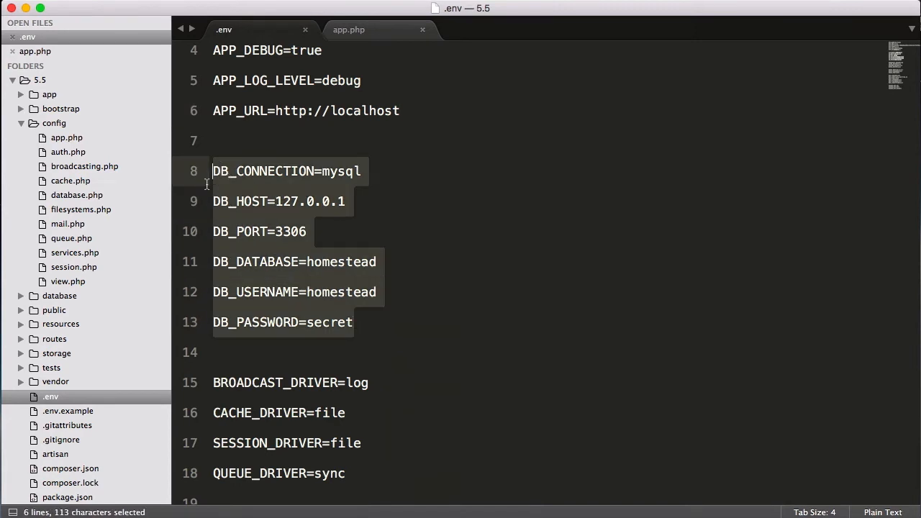
click(344, 201)
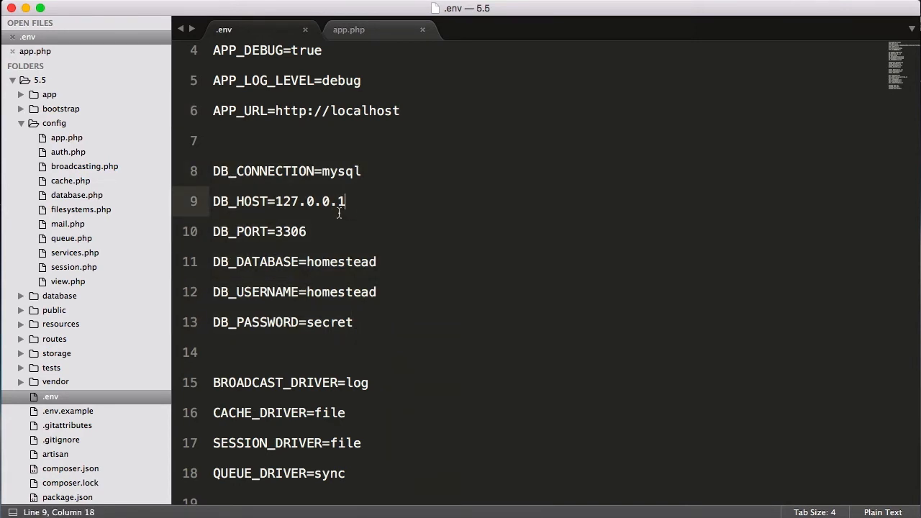
mouse_move(415, 56)
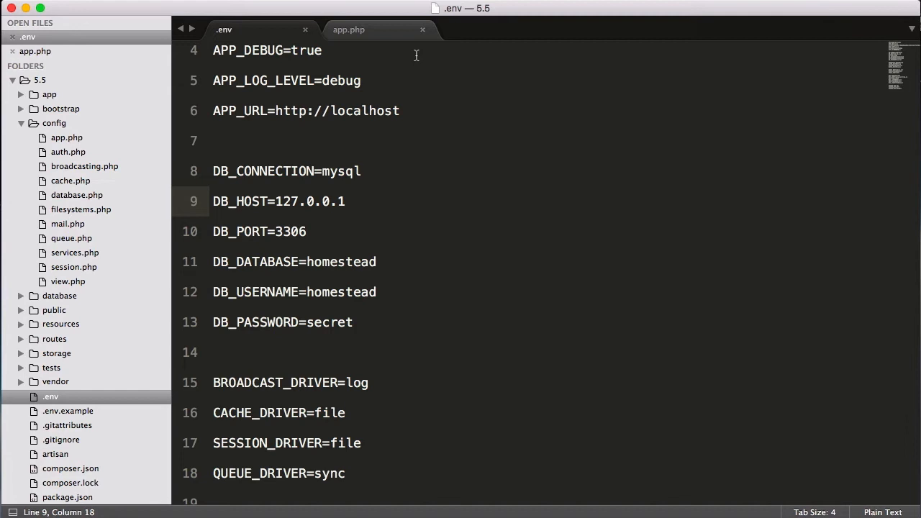
click(423, 29)
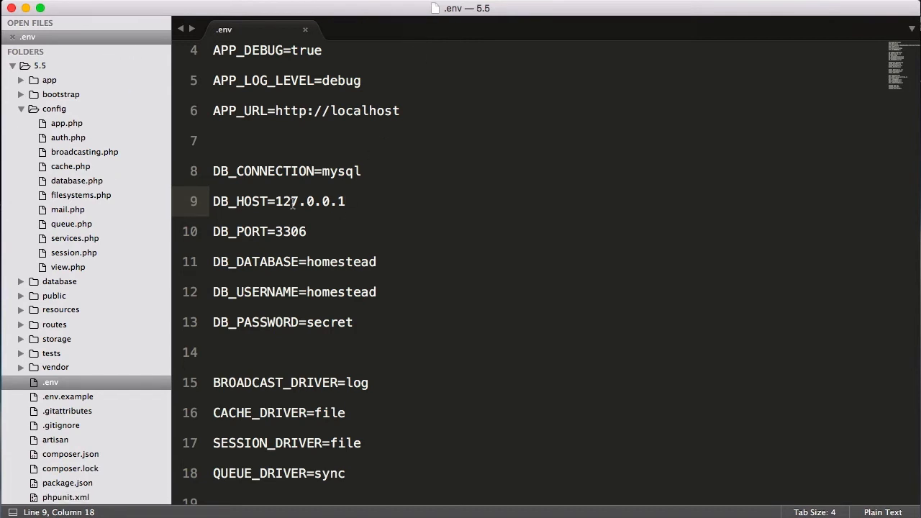
mouse_move(95, 188)
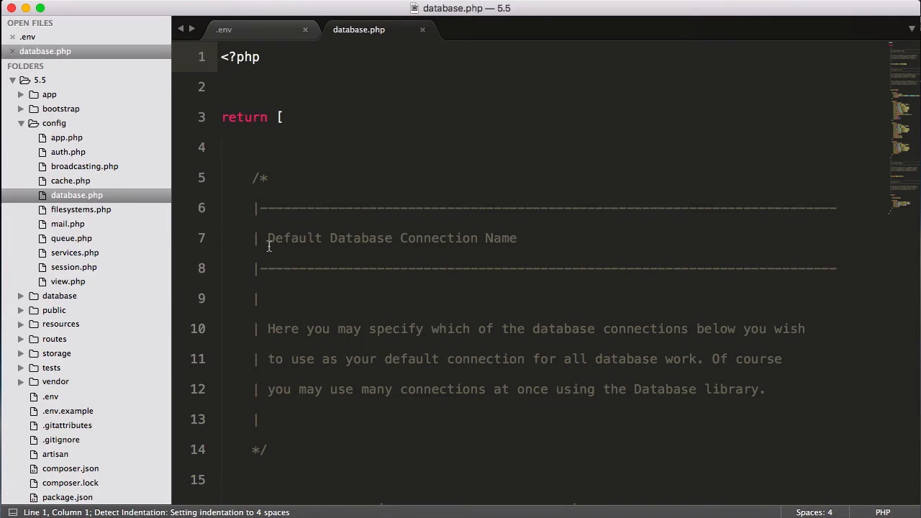
Compare the mysql connection in config/database.php with the .env DB entries, switching tabs
scroll(down, 3)
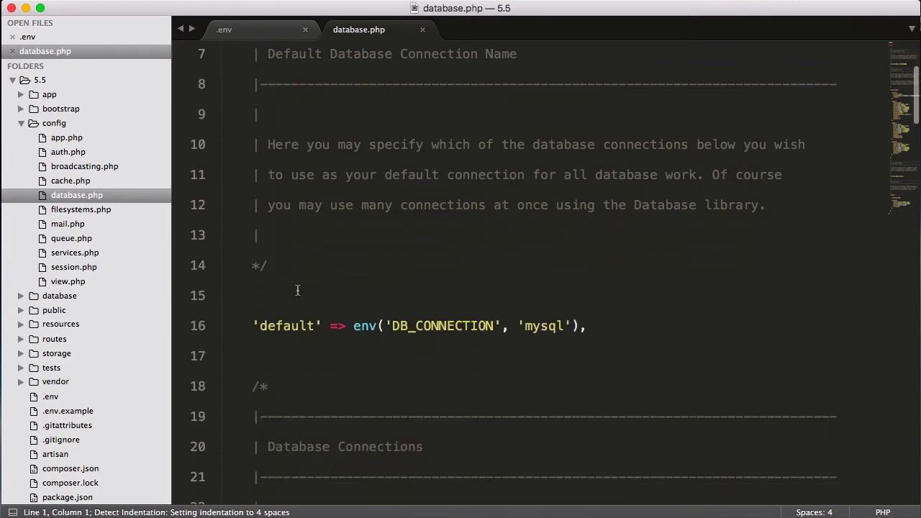
scroll(down, 3)
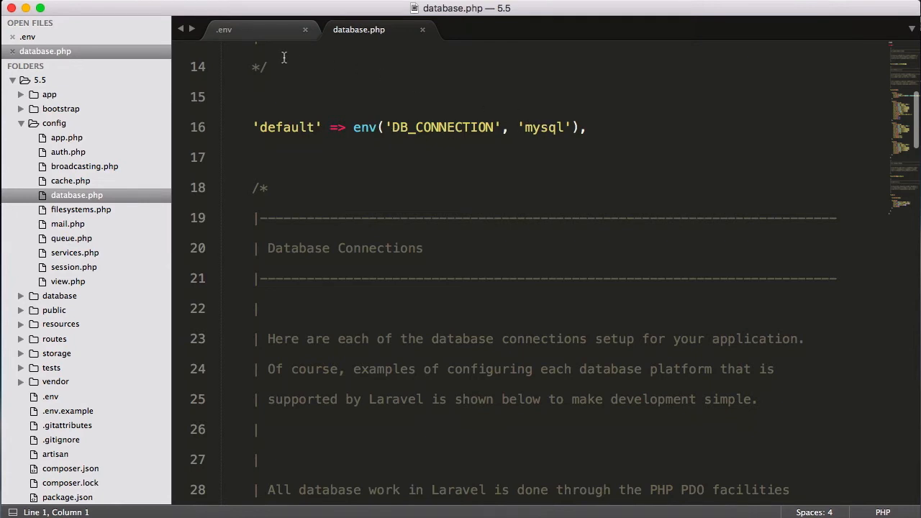
click(224, 28)
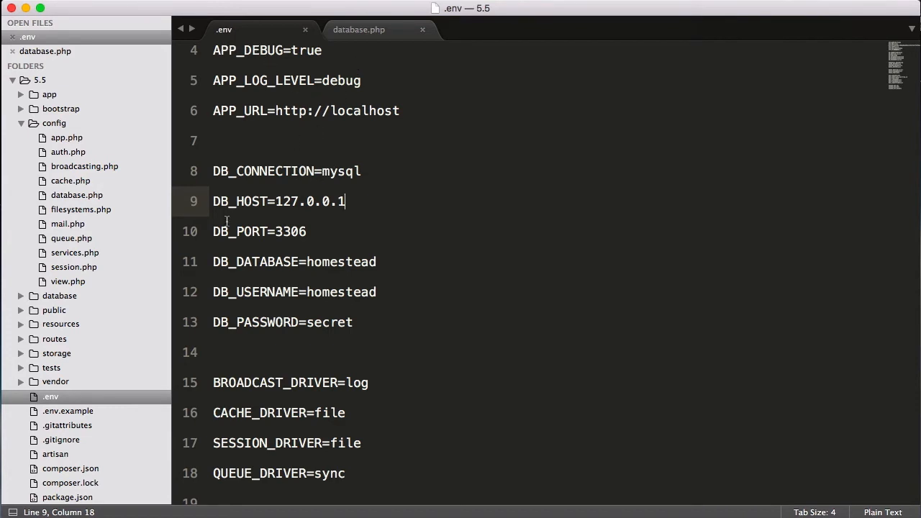
mouse_move(389, 37)
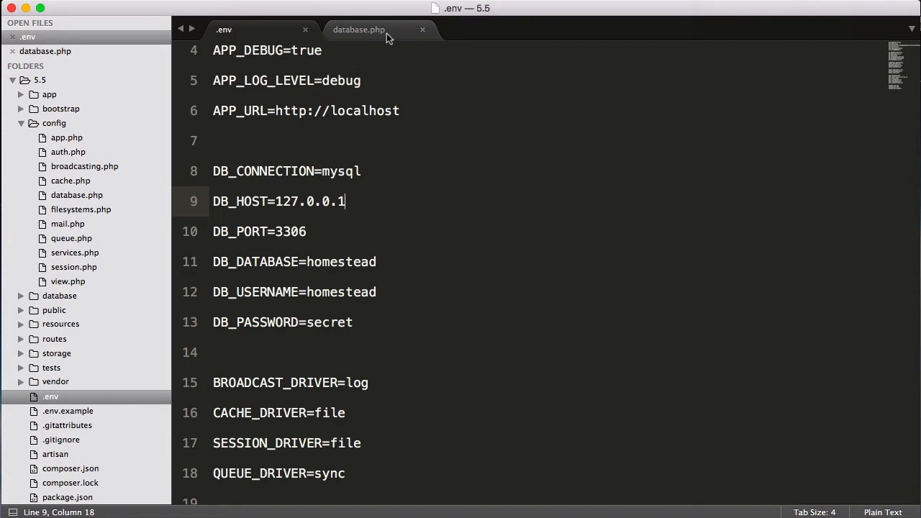
click(358, 29)
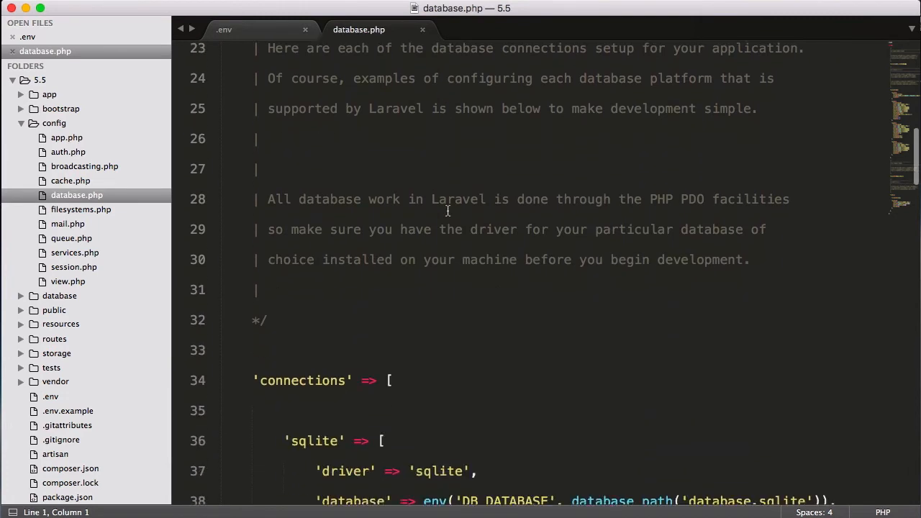
scroll(down, 3)
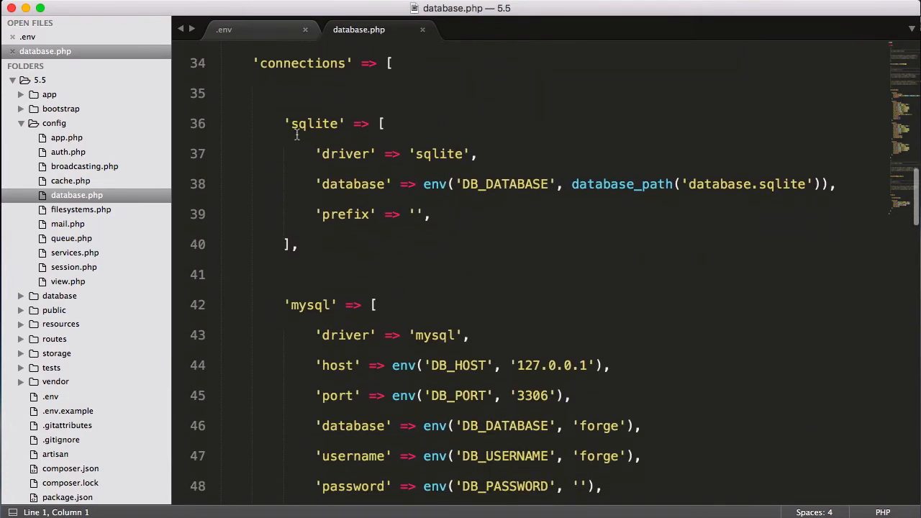
click(284, 123)
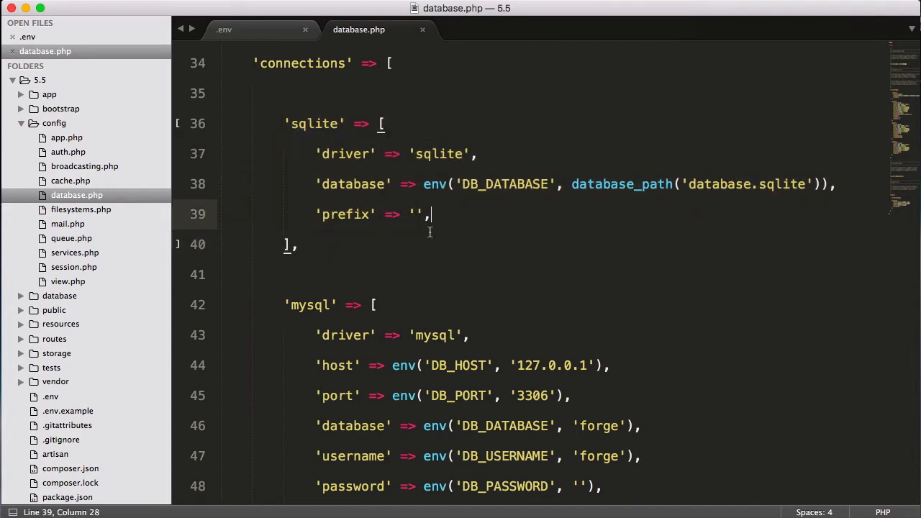
scroll(down, 3)
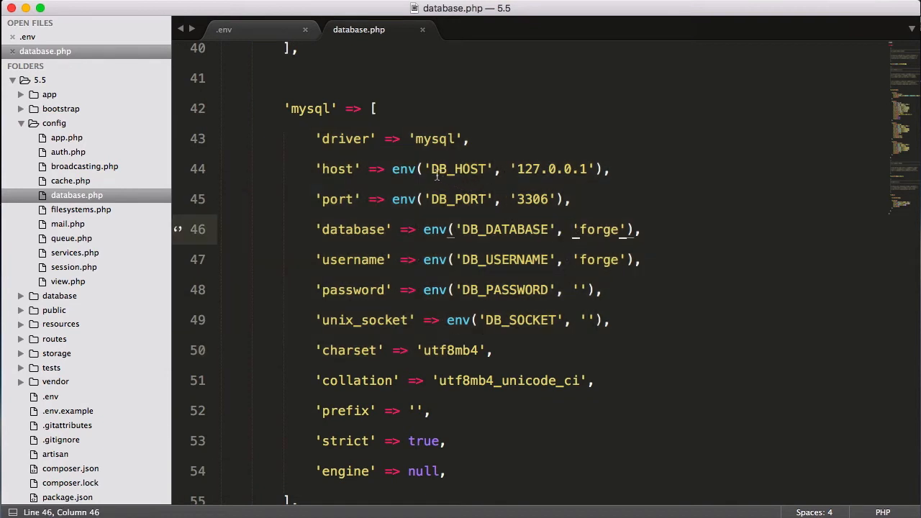
click(224, 28)
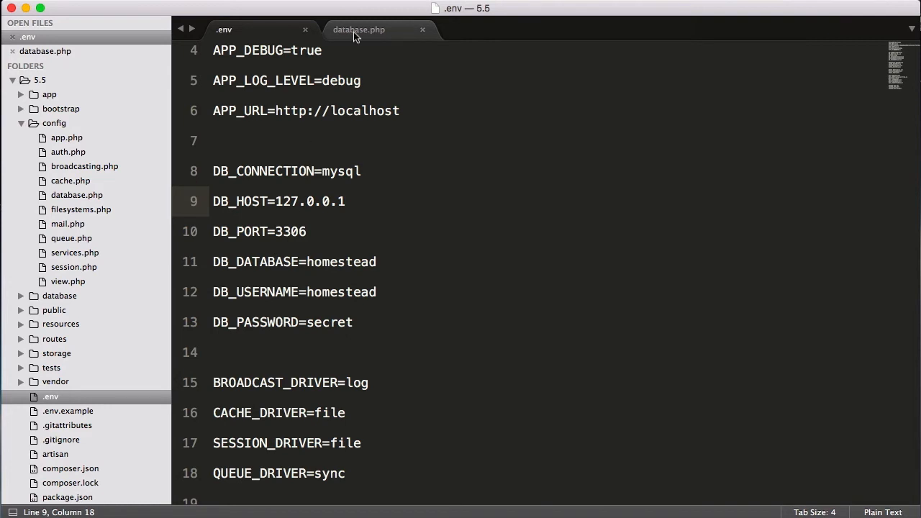
Point out the 127.0.0.1 host and forge defaults in database.php, then return to .env
click(360, 29)
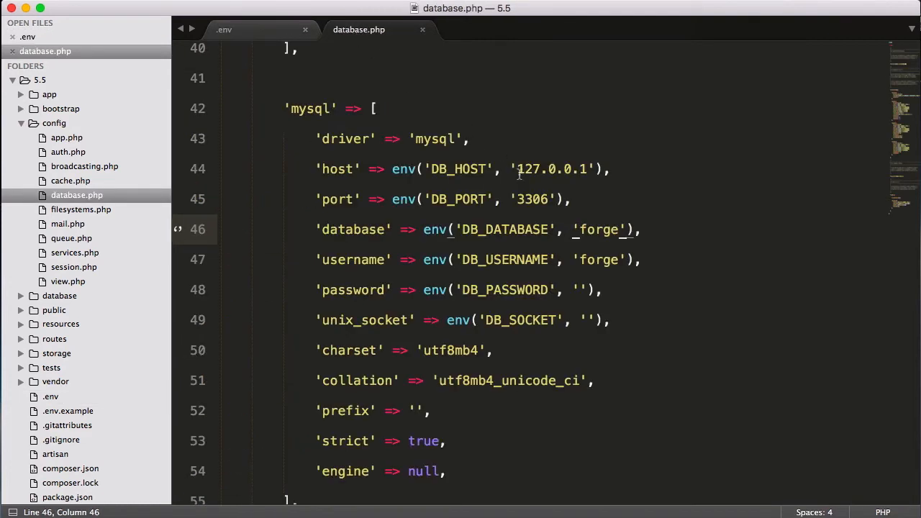
double_click(551, 170)
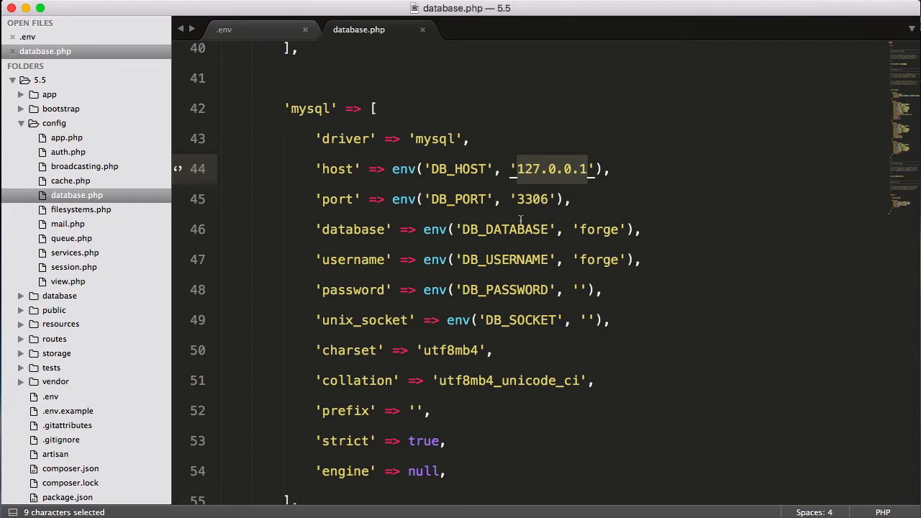
mouse_move(602, 233)
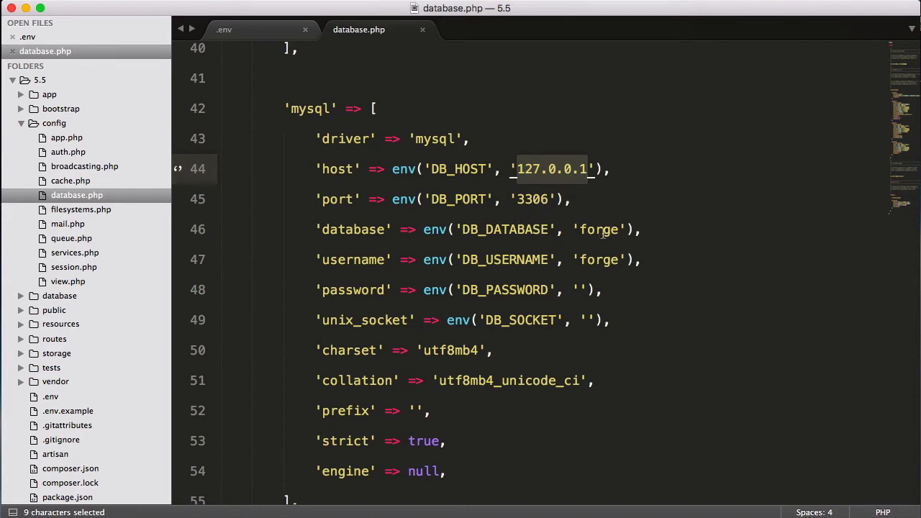
click(610, 259)
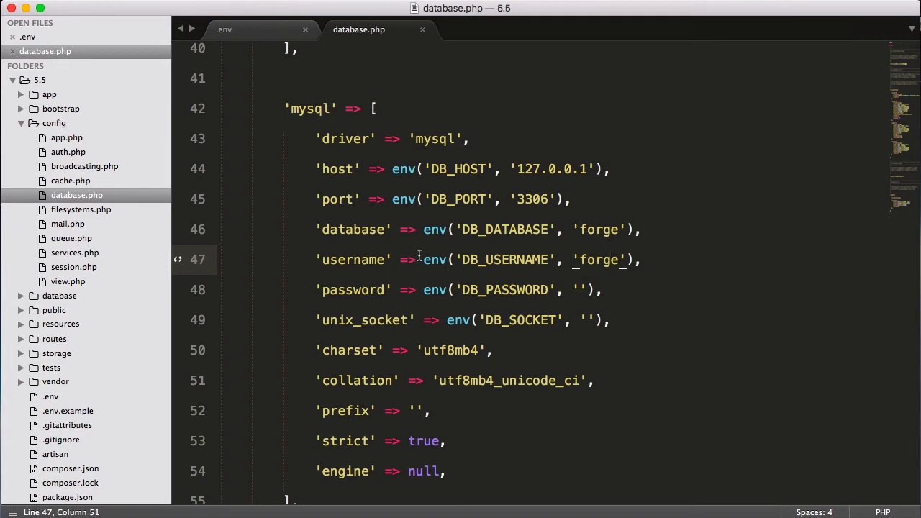
click(224, 29)
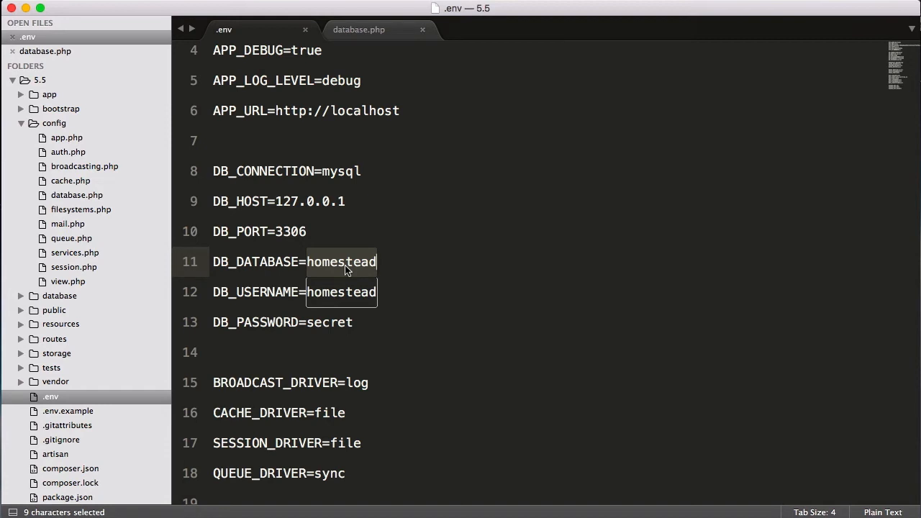
Set DB_DATABASE to laravel55, DB_USERNAME to root and an empty DB_PASSWORD in .env
text(laravel)
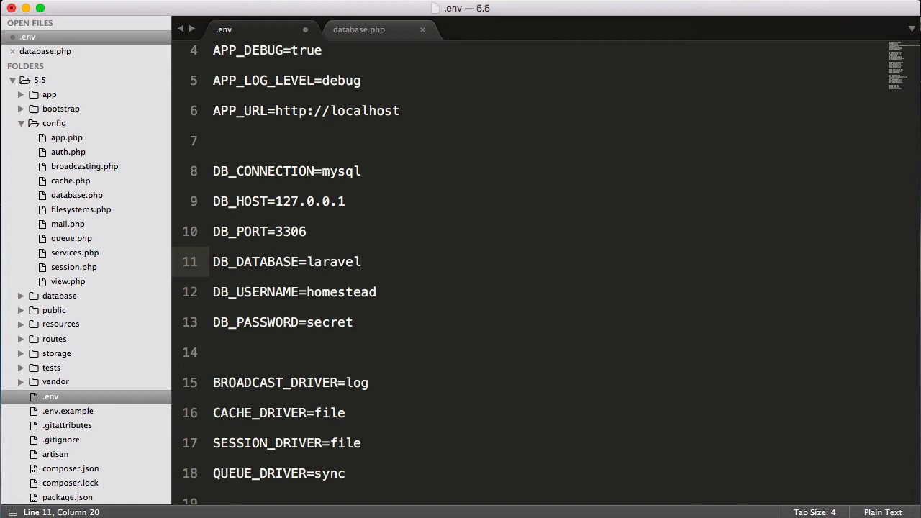
text(5.5)
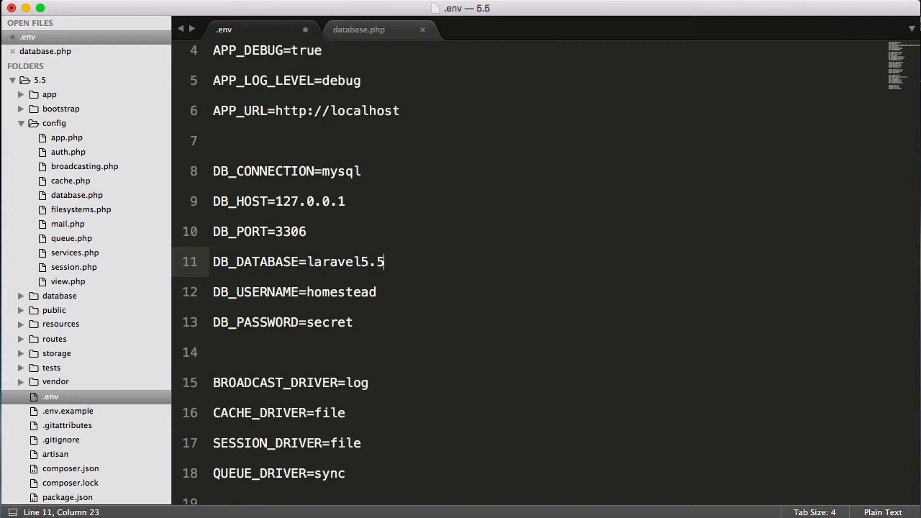
key(backspace)
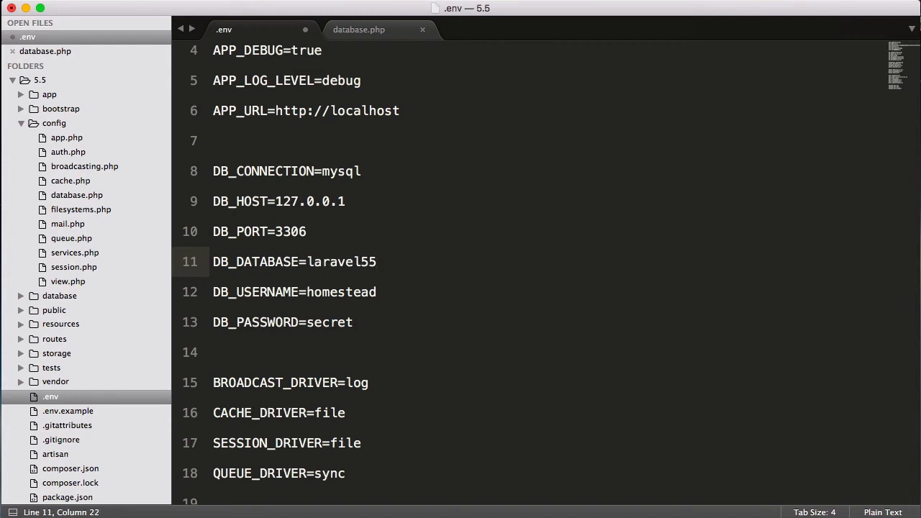
double_click(341, 290)
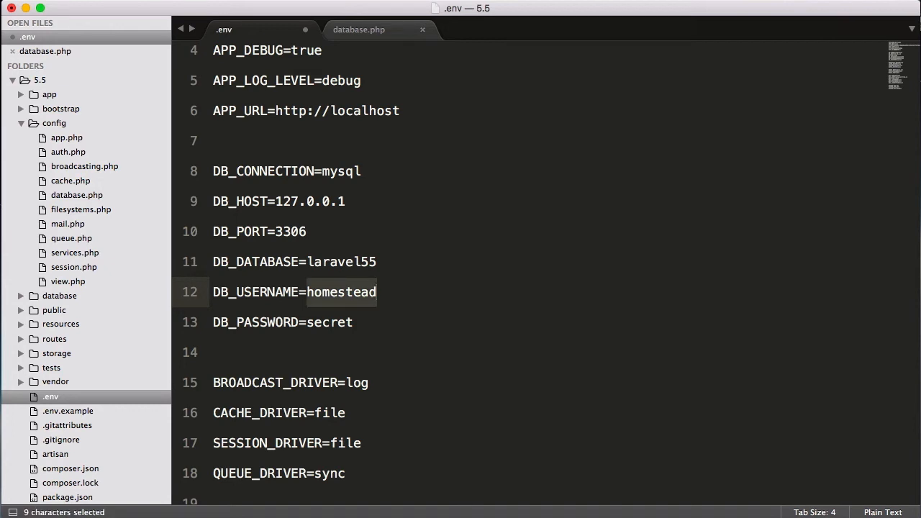
text(root)
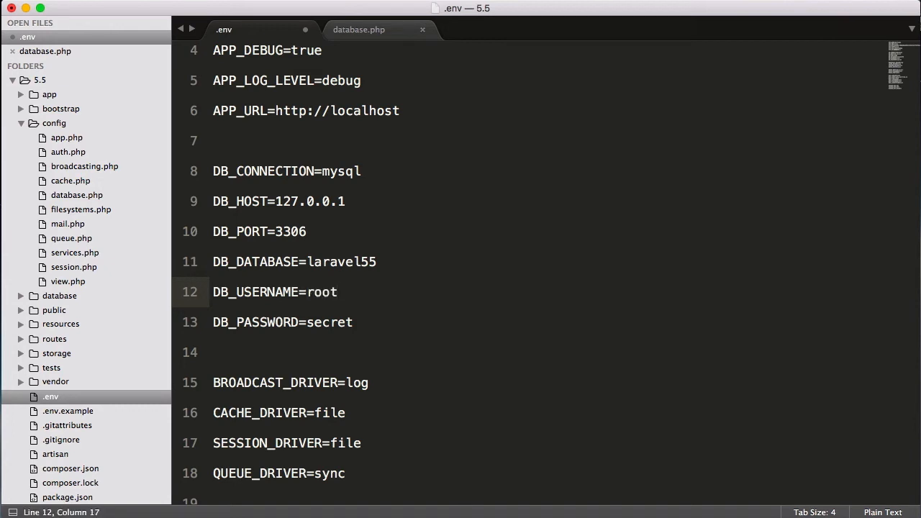
double_click(330, 322)
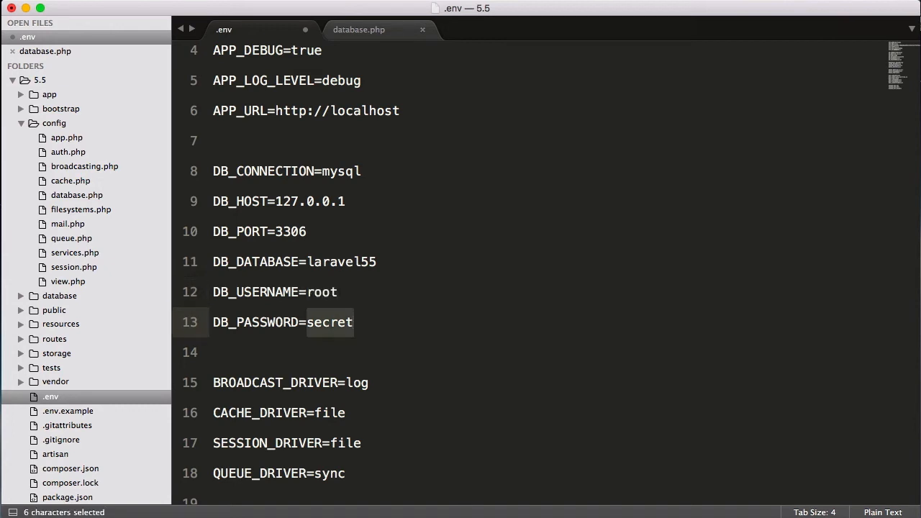
key(Delete)
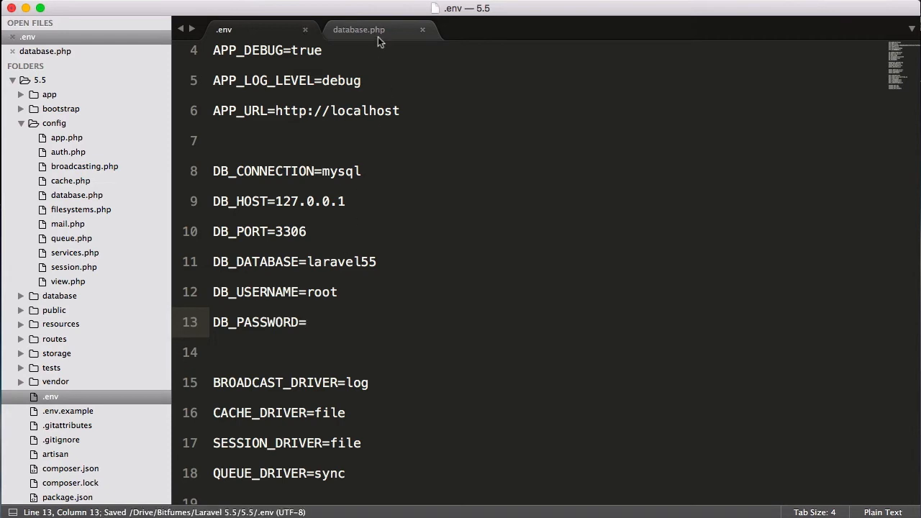
click(360, 28)
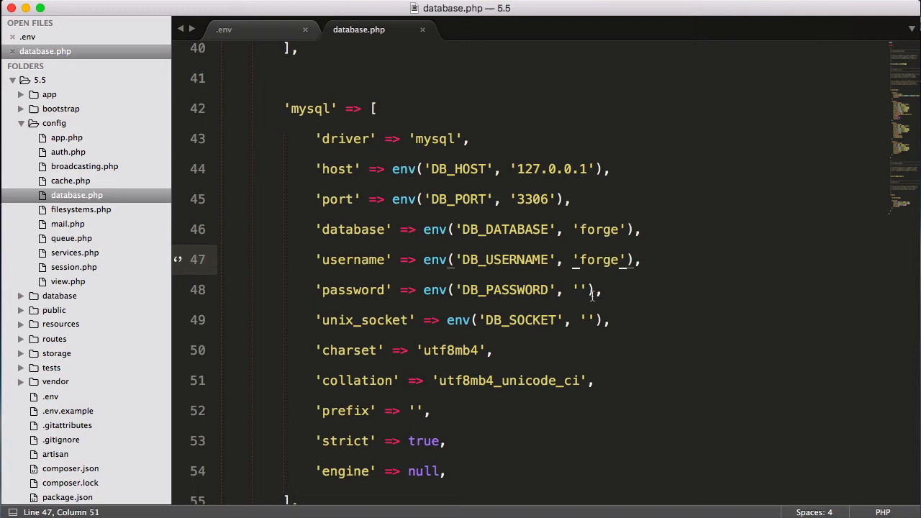
scroll(down, 3)
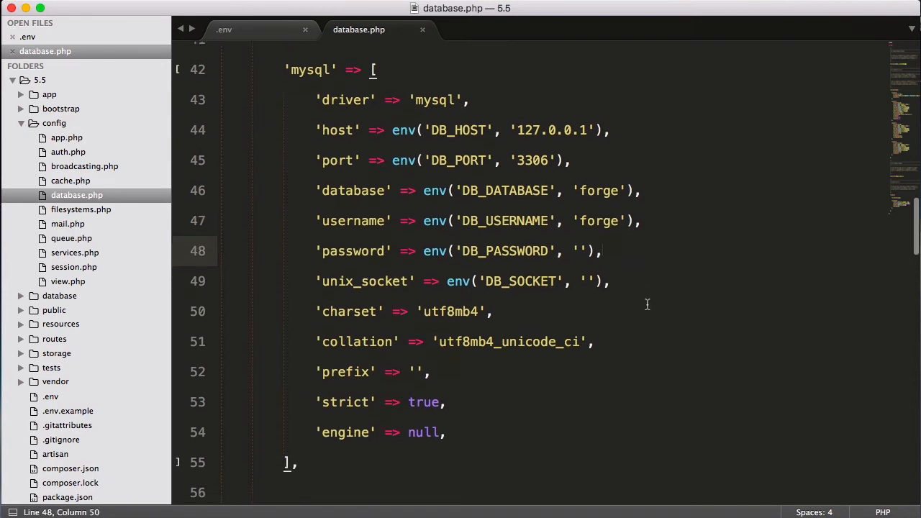
scroll(down, 3)
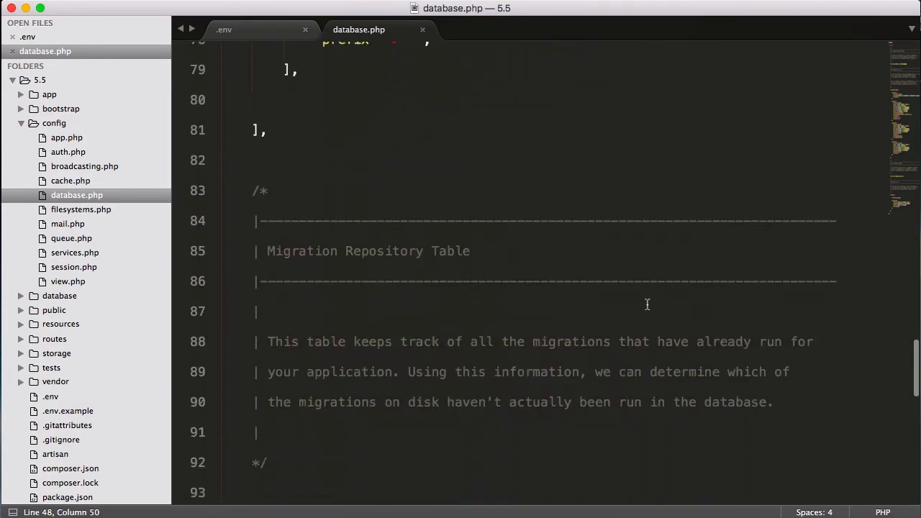
scroll(up, 3)
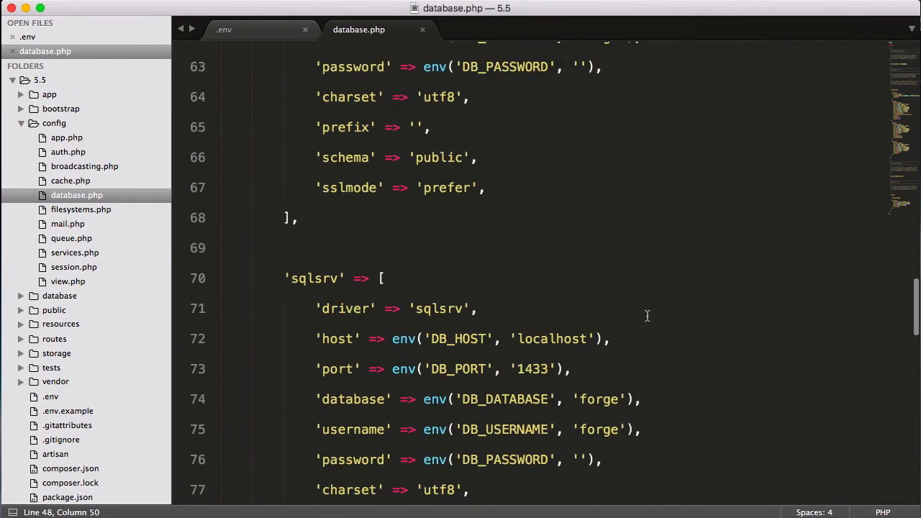
scroll(down, 3)
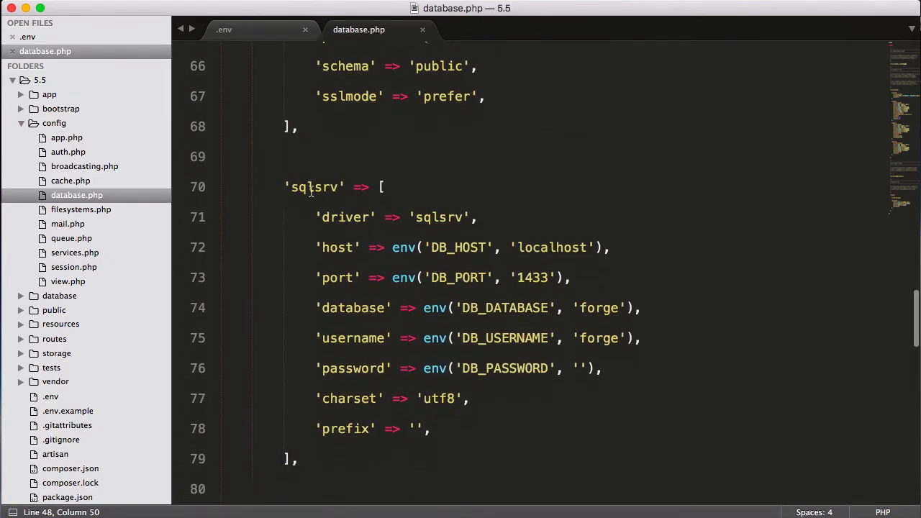
scroll(up, 3)
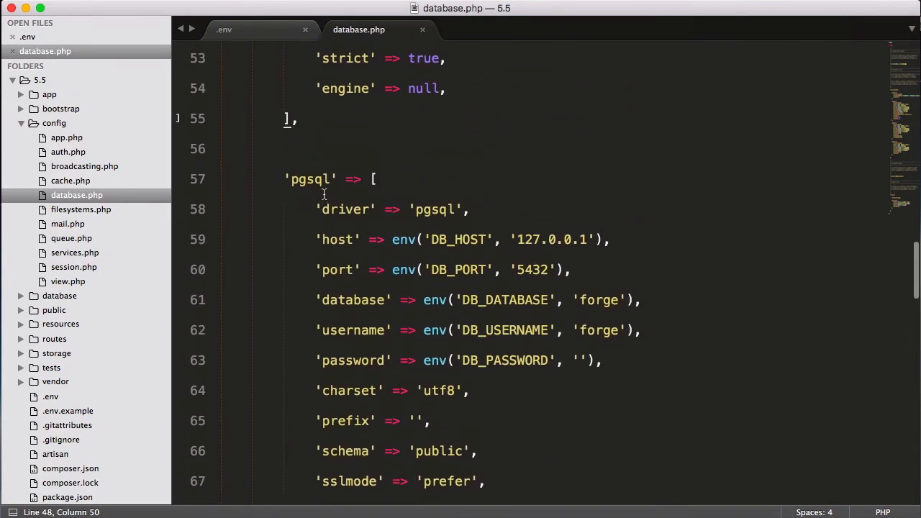
scroll(up, 3)
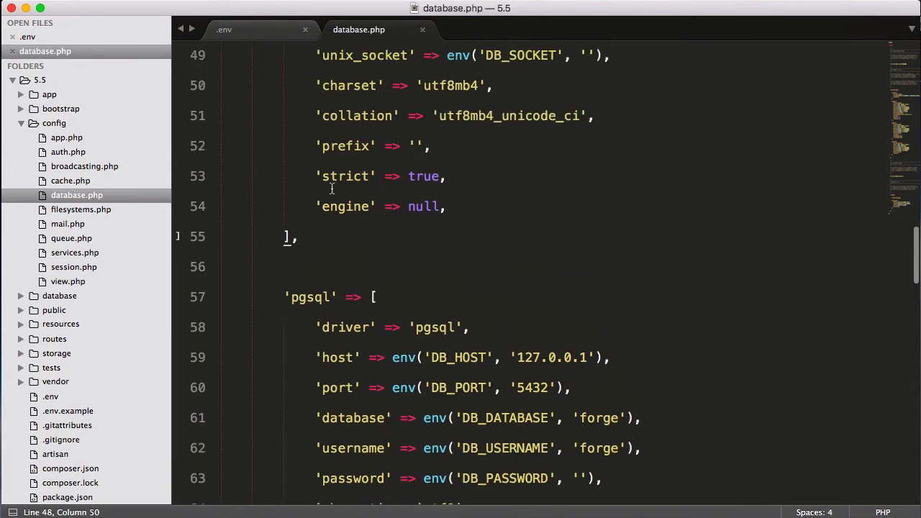
scroll(up, 3)
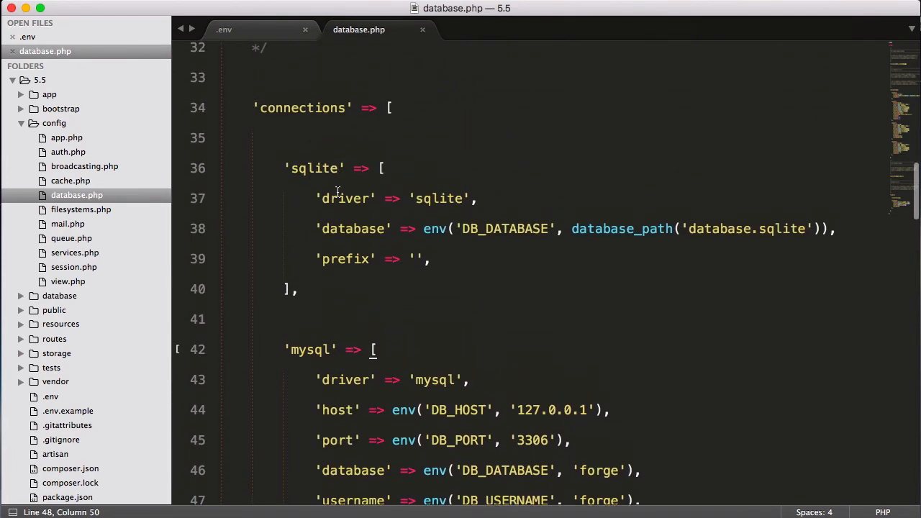
scroll(up, 3)
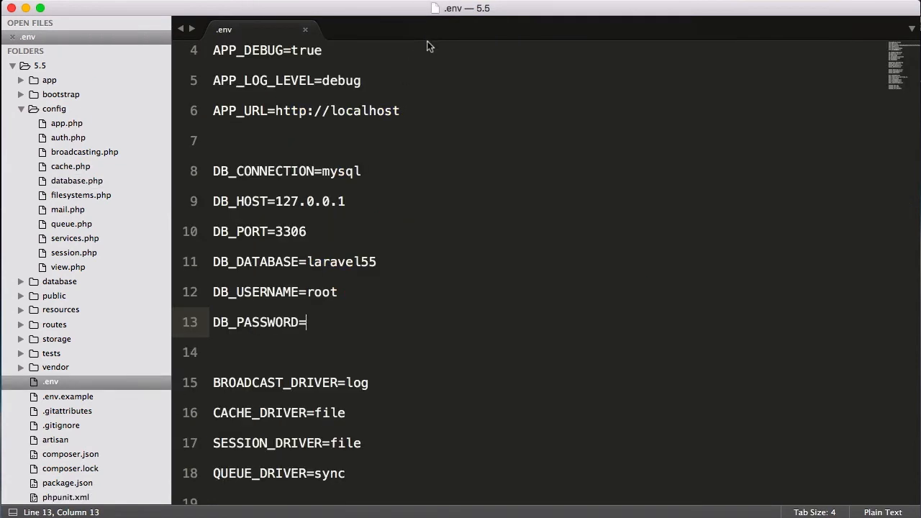
Scroll the .env file down to its broadcast, Redis and mail entries
scroll(down, 3)
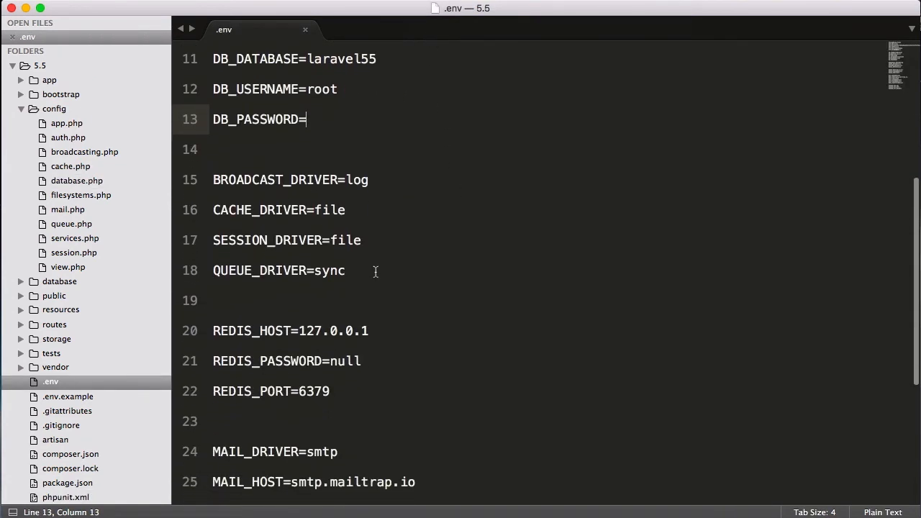
right_click(374, 272)
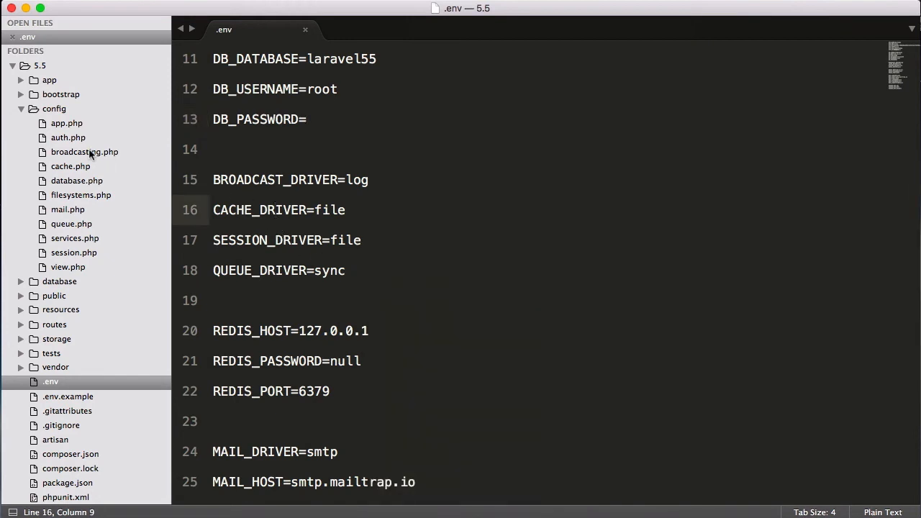
Compare broadcasting.php's BROADCAST_DRIVER default with the value in .env
click(83, 153)
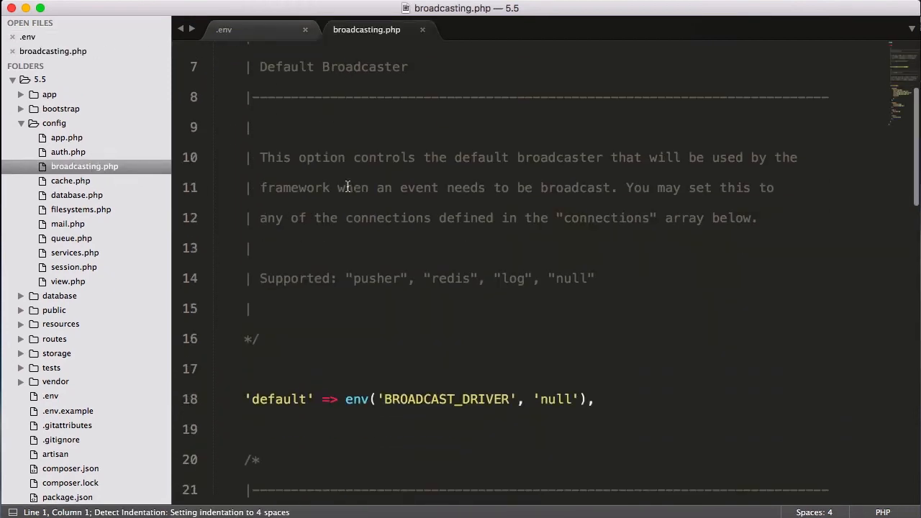
scroll(down, 3)
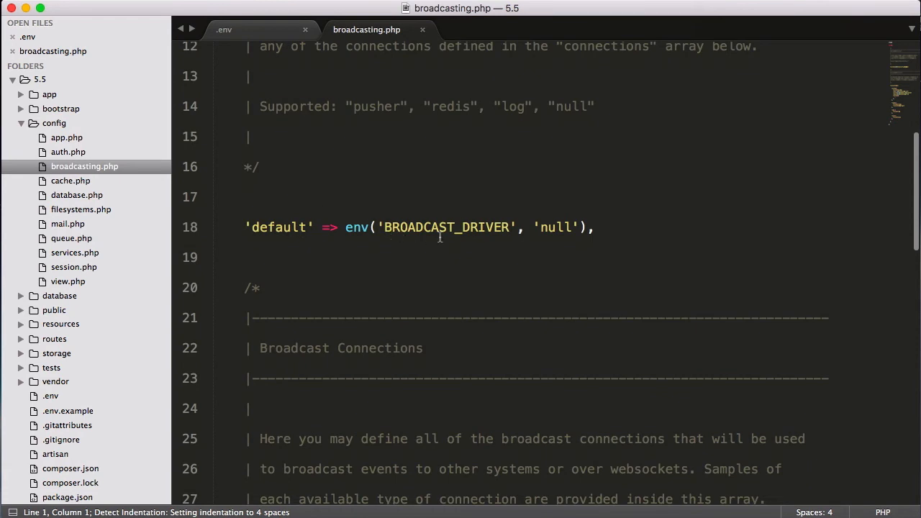
scroll(down, 3)
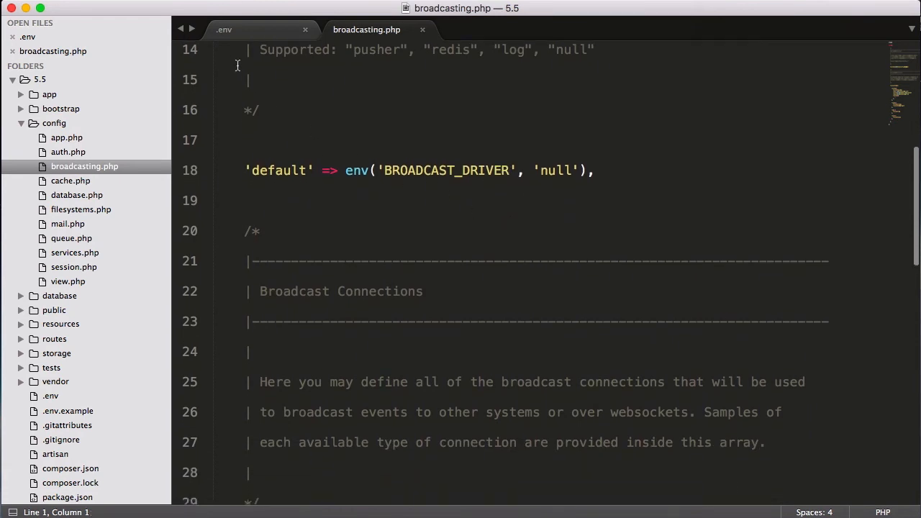
click(223, 29)
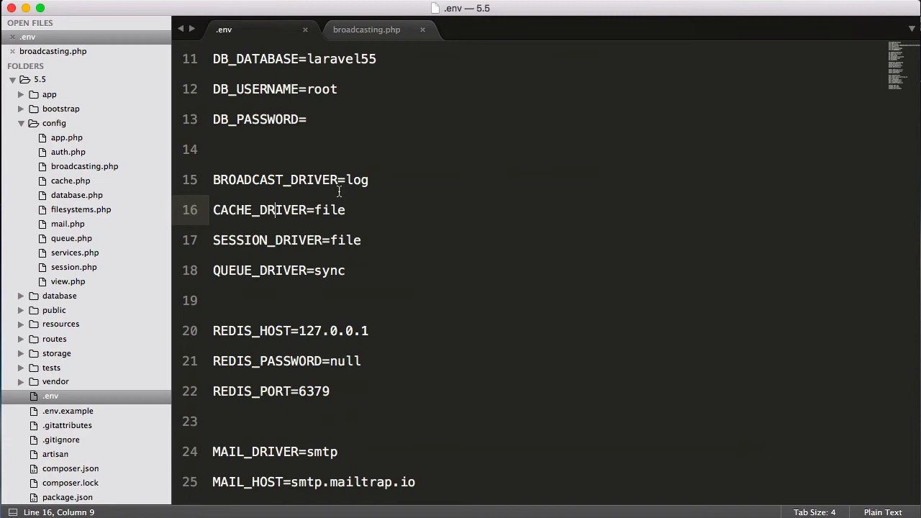
click(365, 28)
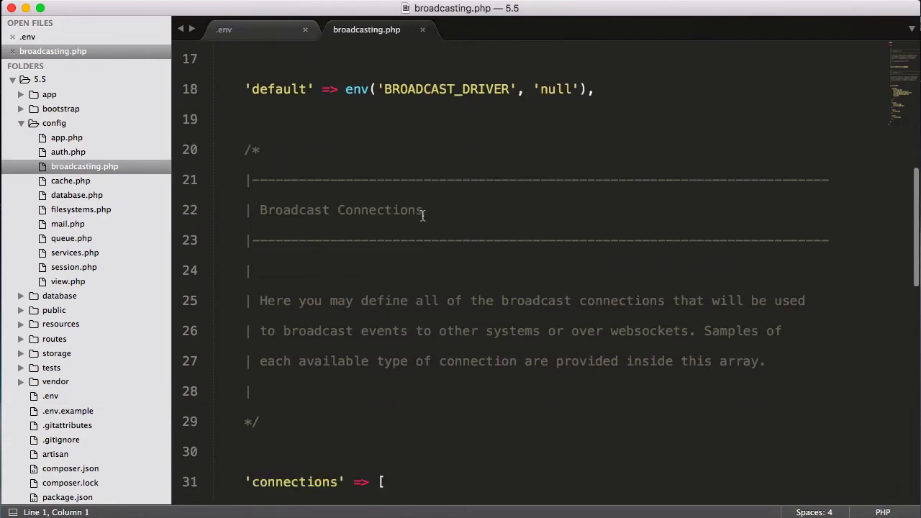
Review the pusher connection block in broadcasting.php and return to .env
scroll(down, 3)
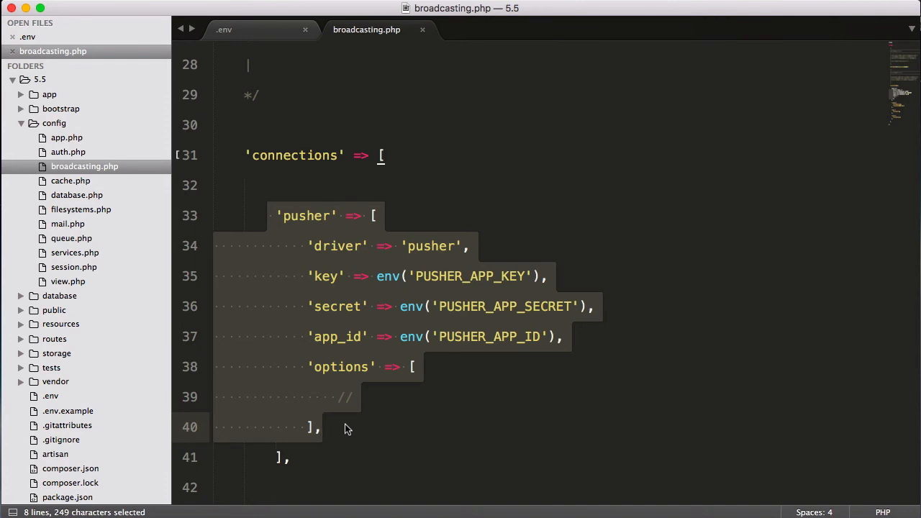
click(322, 426)
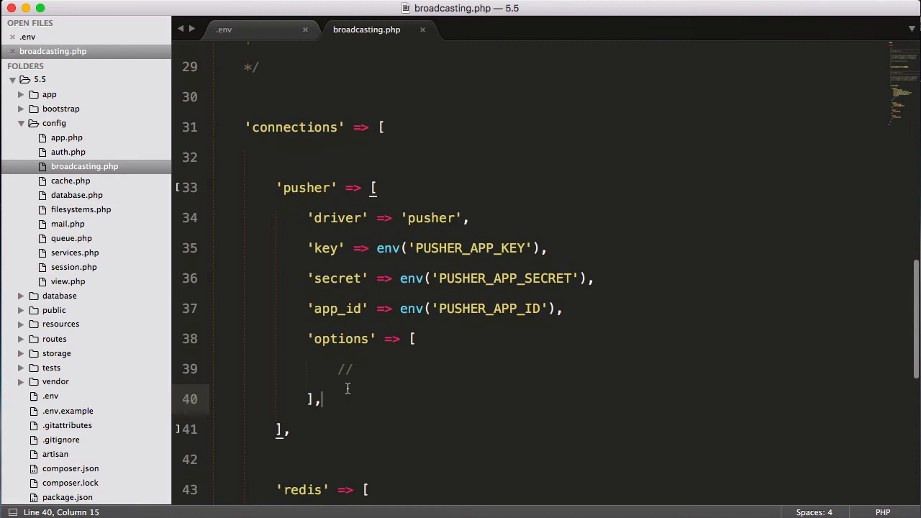
scroll(down, 3)
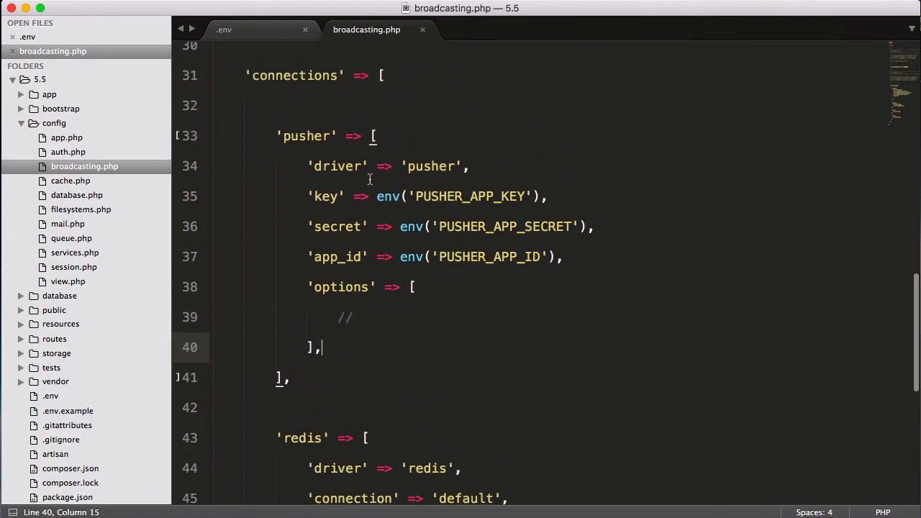
click(224, 29)
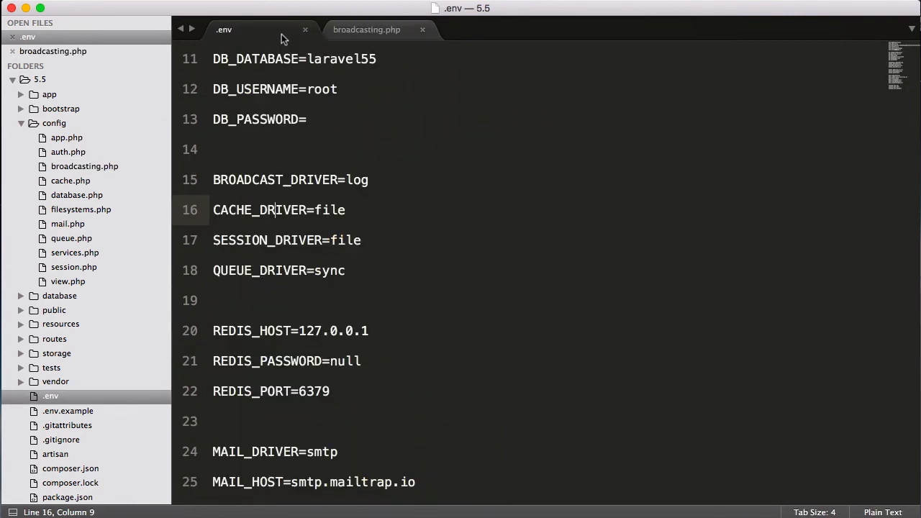
Select the PUSHER and MAIL lines in .env, then bring up config/mail.php
scroll(up, 3)
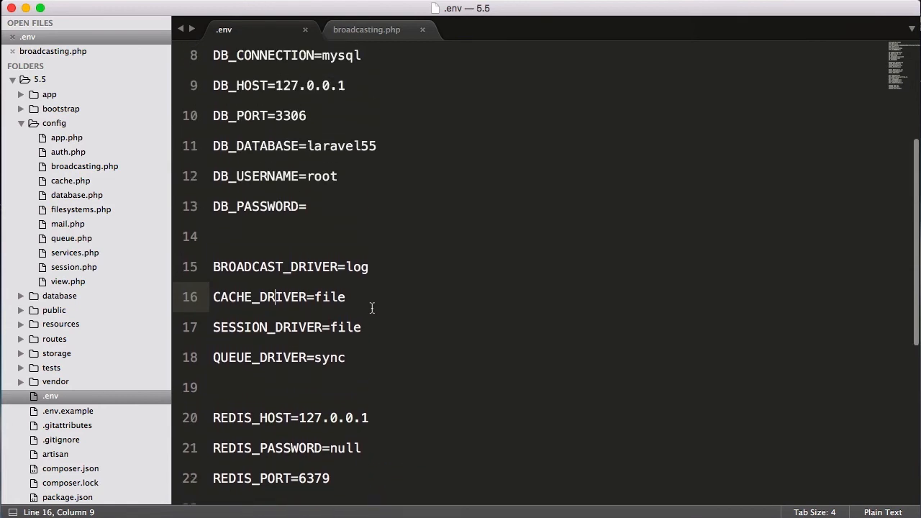
scroll(down, 3)
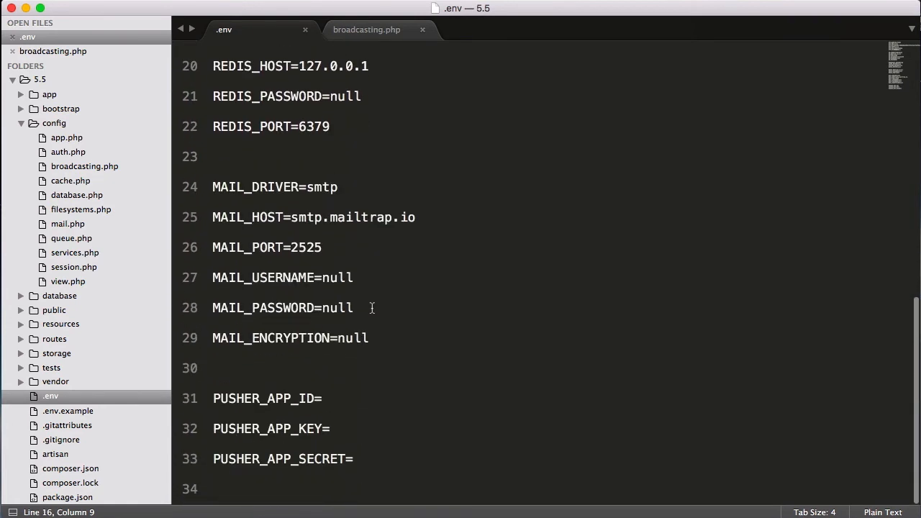
drag(213, 397, 352, 459)
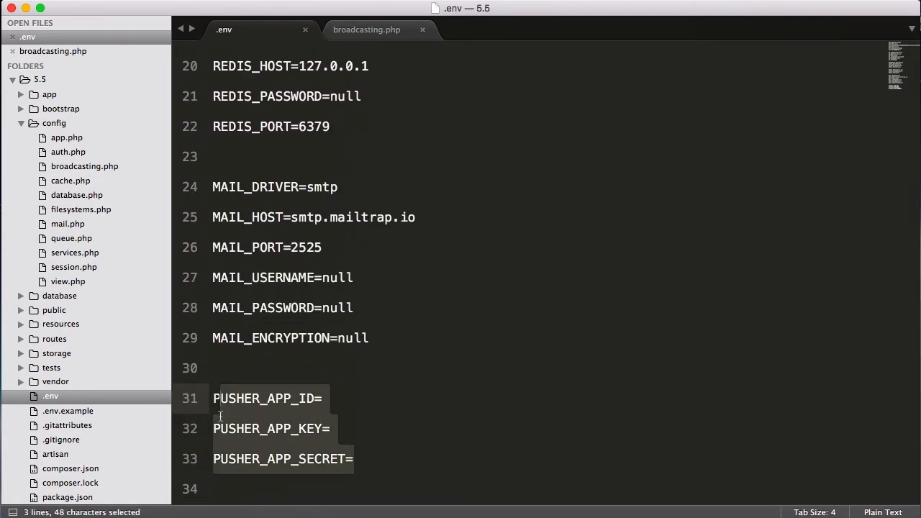
mouse_move(391, 345)
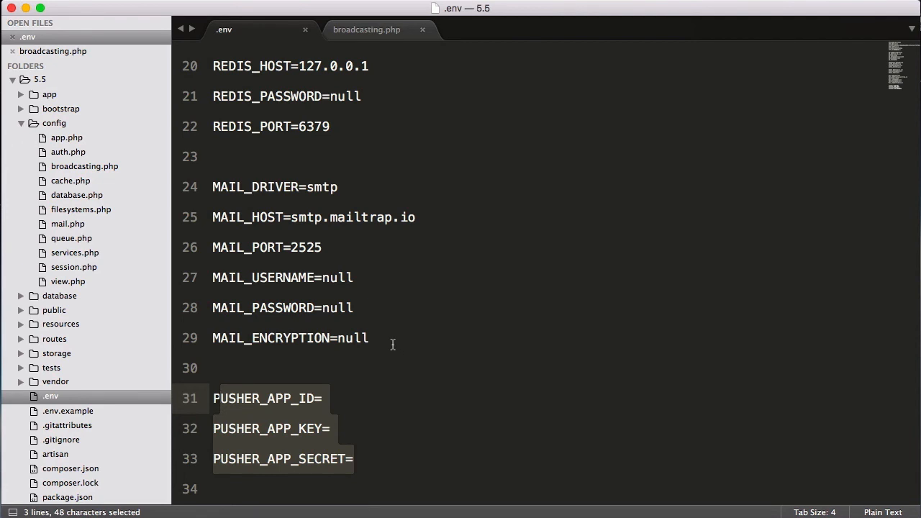
click(368, 338)
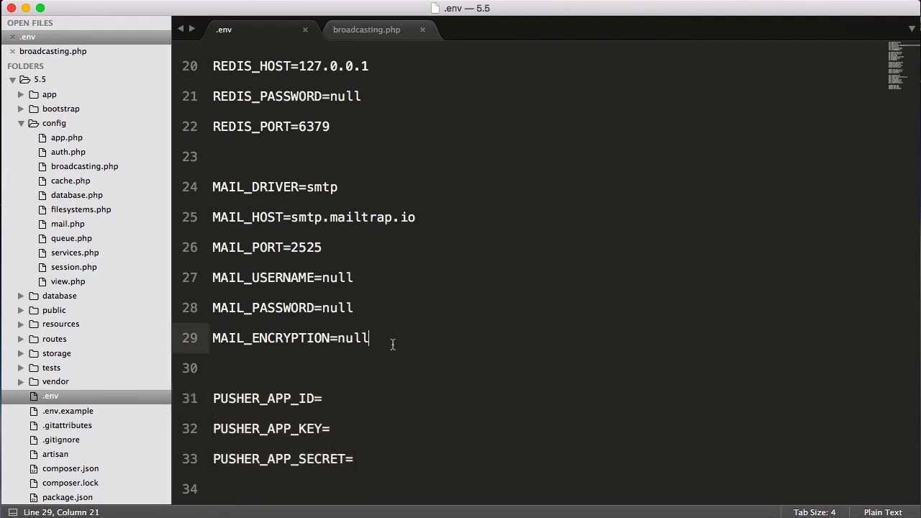
drag(213, 155, 368, 338)
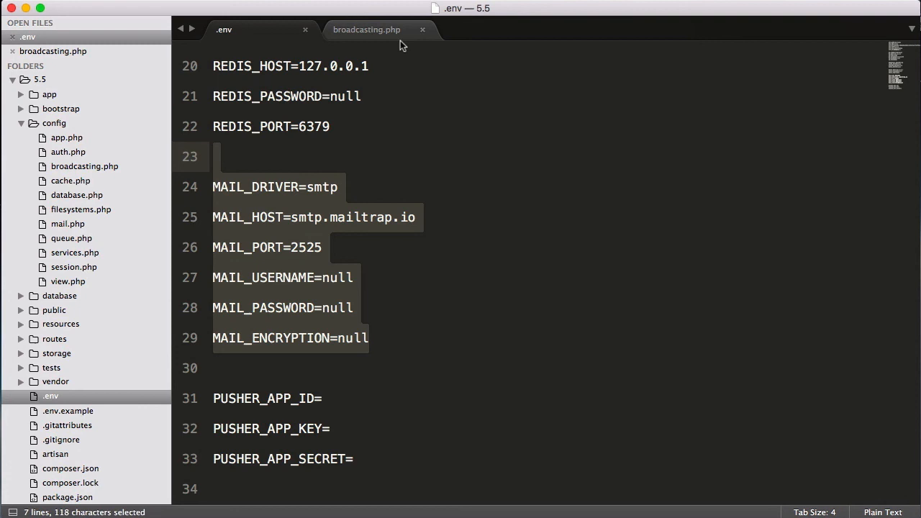
click(423, 29)
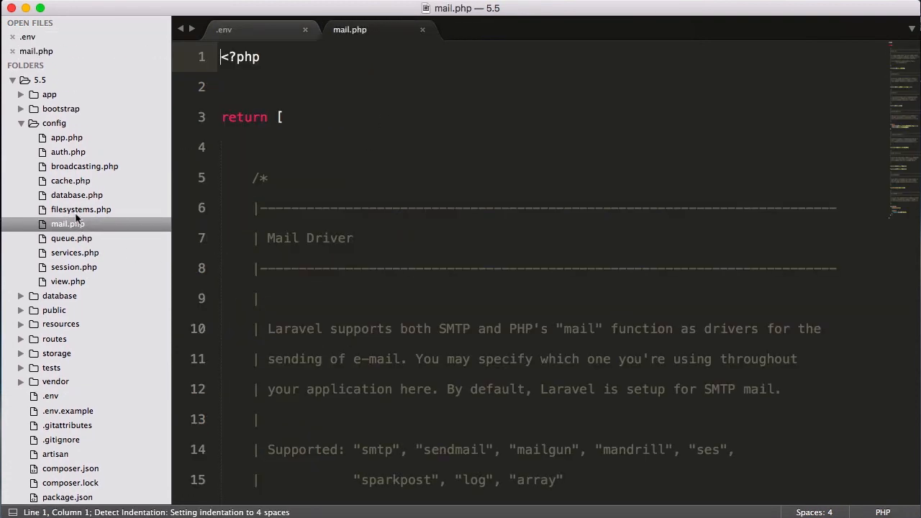
mouse_move(331, 196)
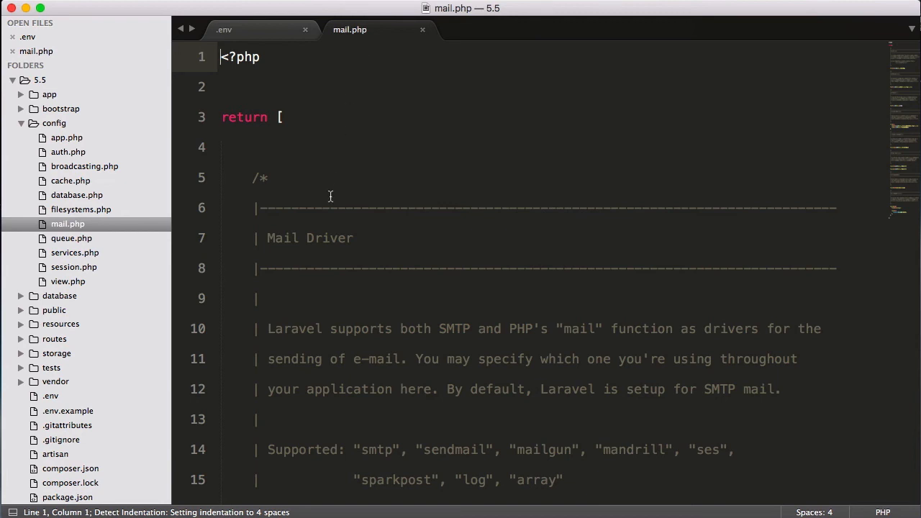
Locate mail.php's host entry and check it against the .env MAIL_HOST value
scroll(down, 3)
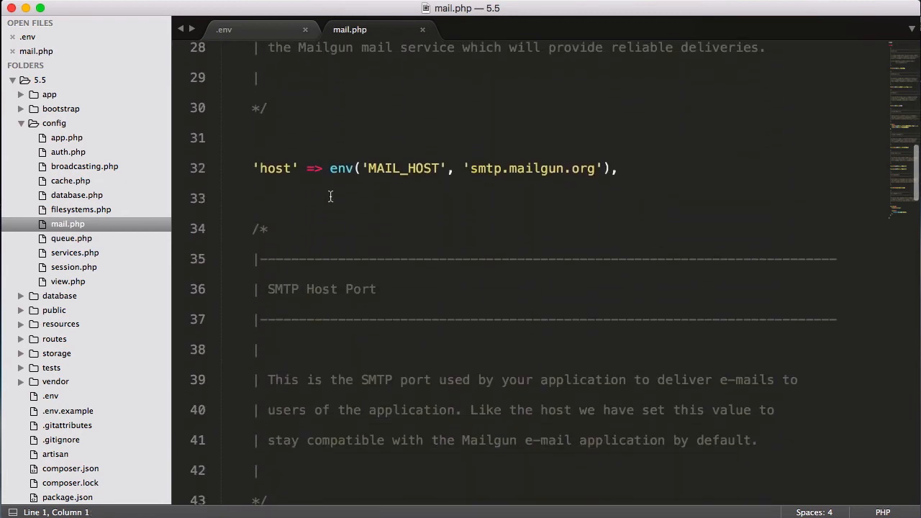
scroll(up, 3)
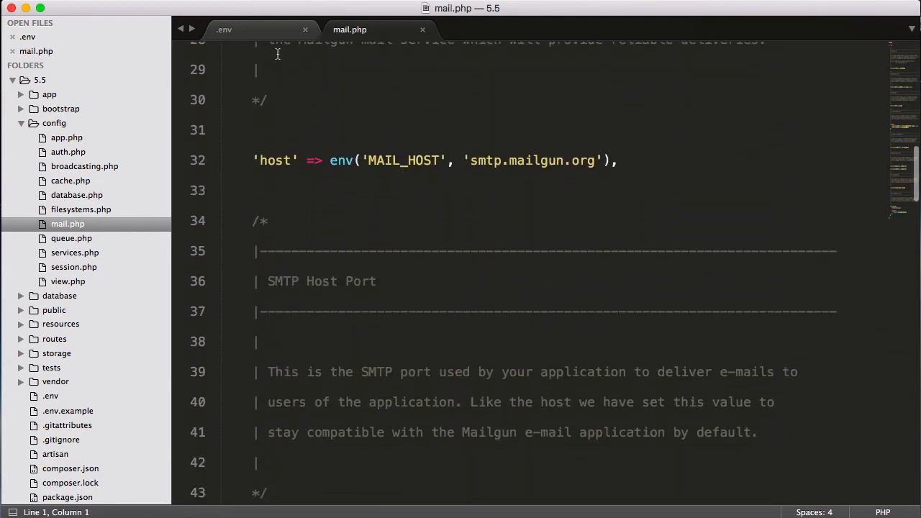
click(224, 29)
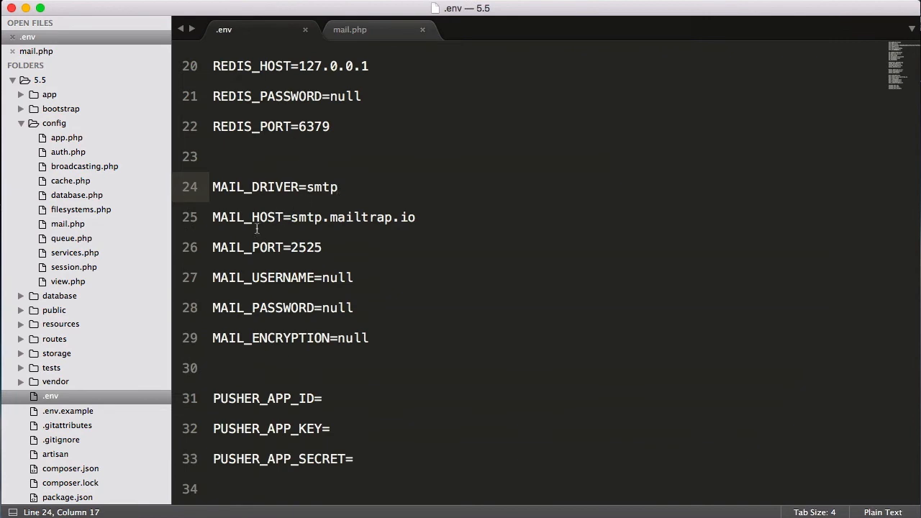
mouse_move(359, 222)
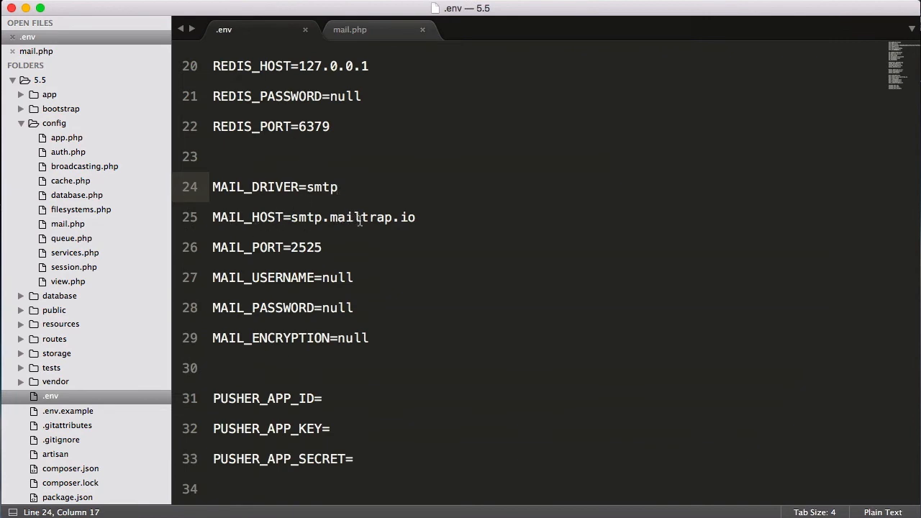
mouse_move(380, 36)
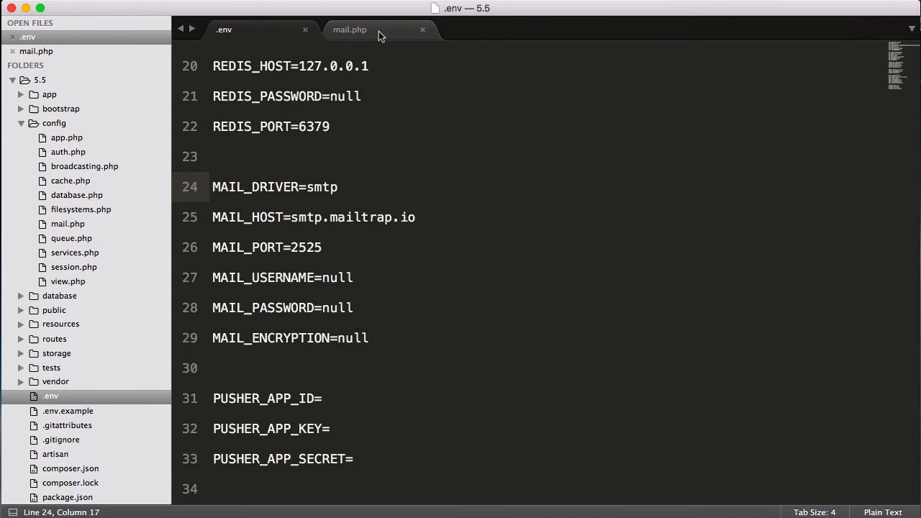
click(350, 29)
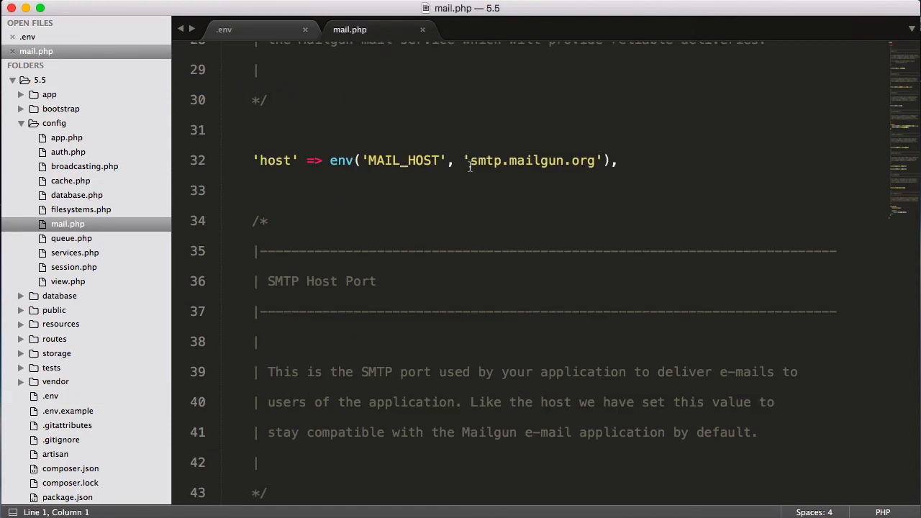
mouse_move(535, 172)
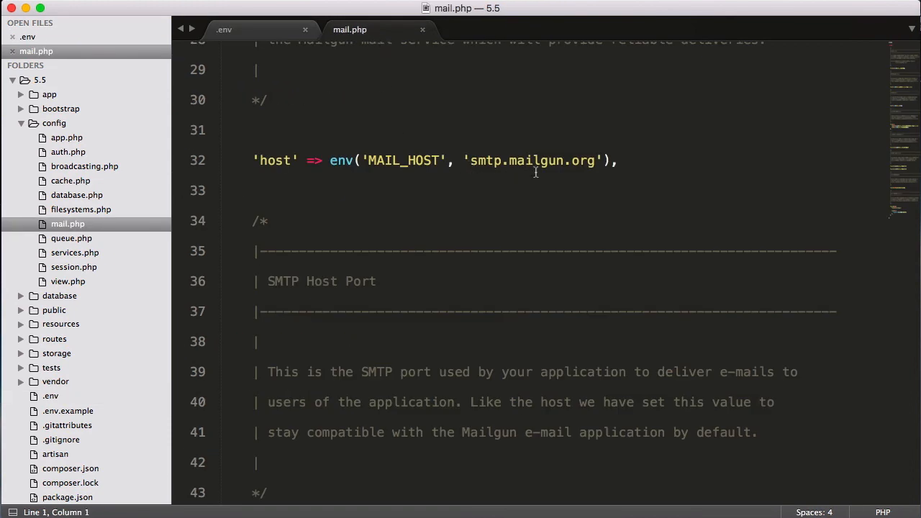
Highlight the smtp.mailgun.org default and flip to .env's smtp.mailtrap.io, ending in .env
double_click(531, 162)
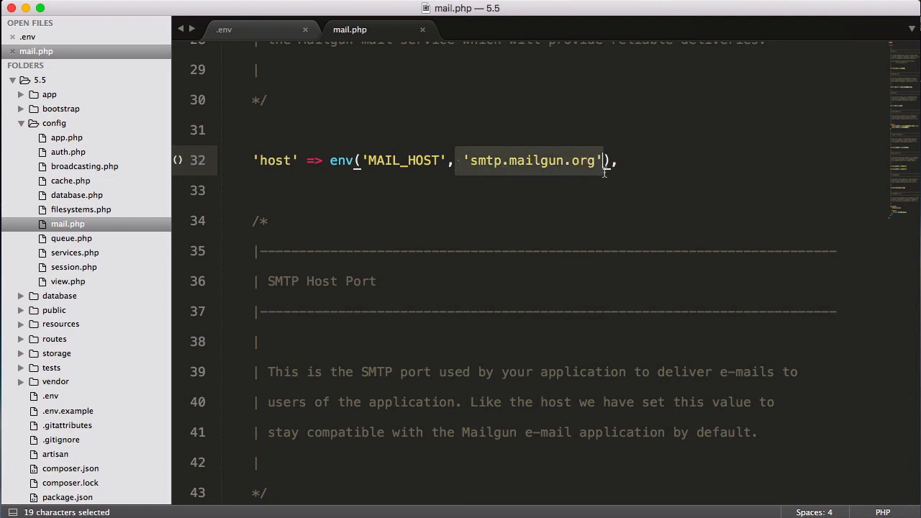
click(225, 29)
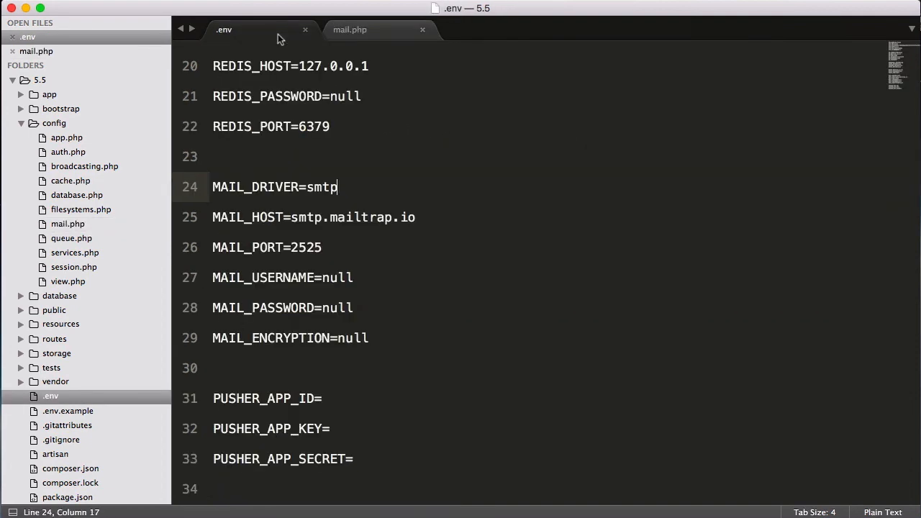
click(350, 28)
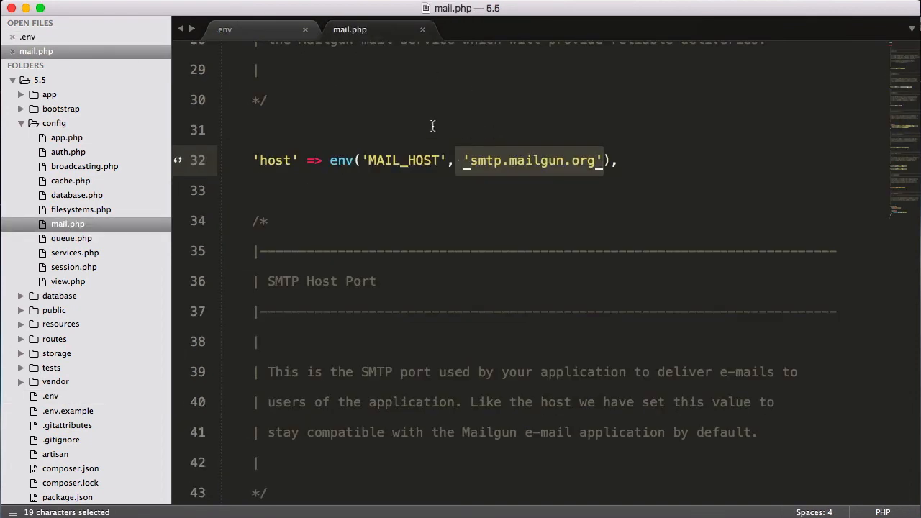
click(224, 29)
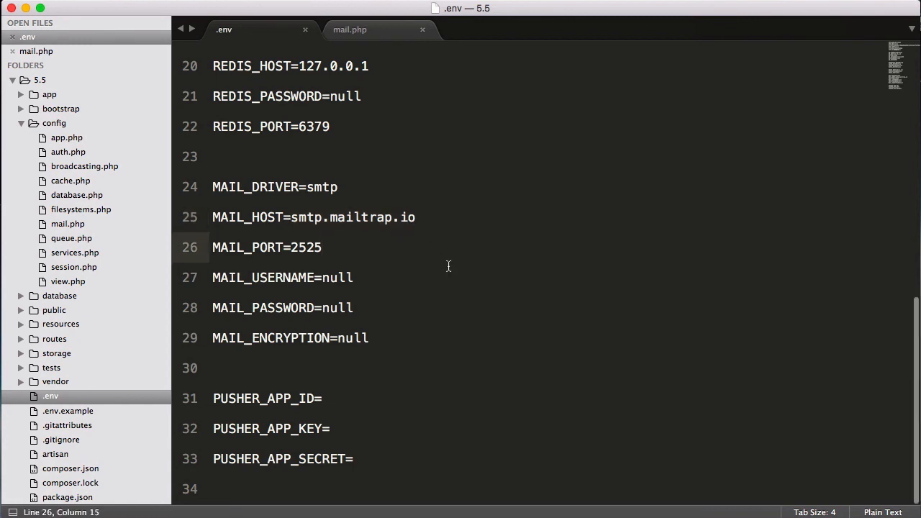
Close mail.php and bring up the auth.php configuration file
scroll(up, 3)
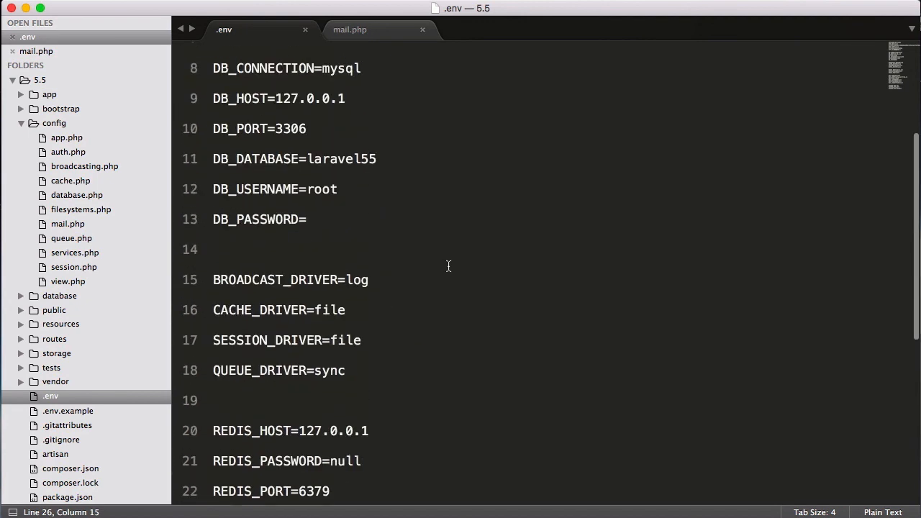
click(423, 28)
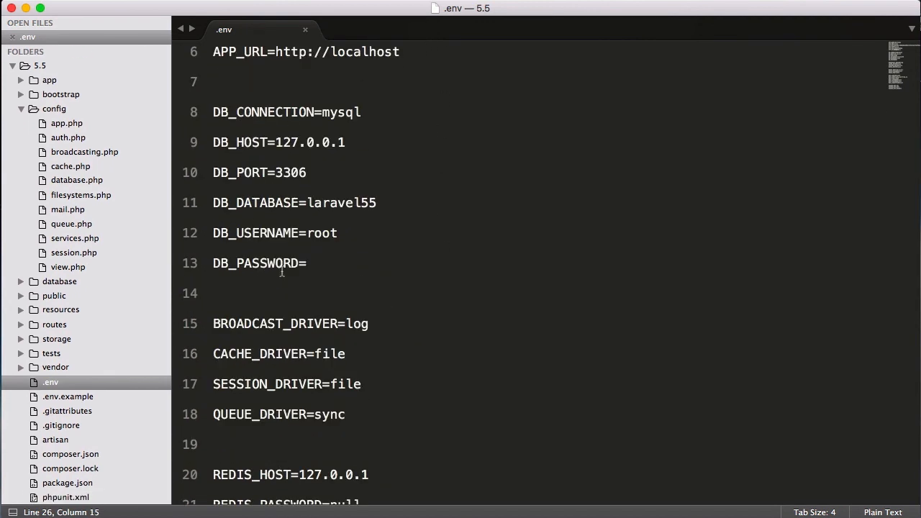
scroll(down, 3)
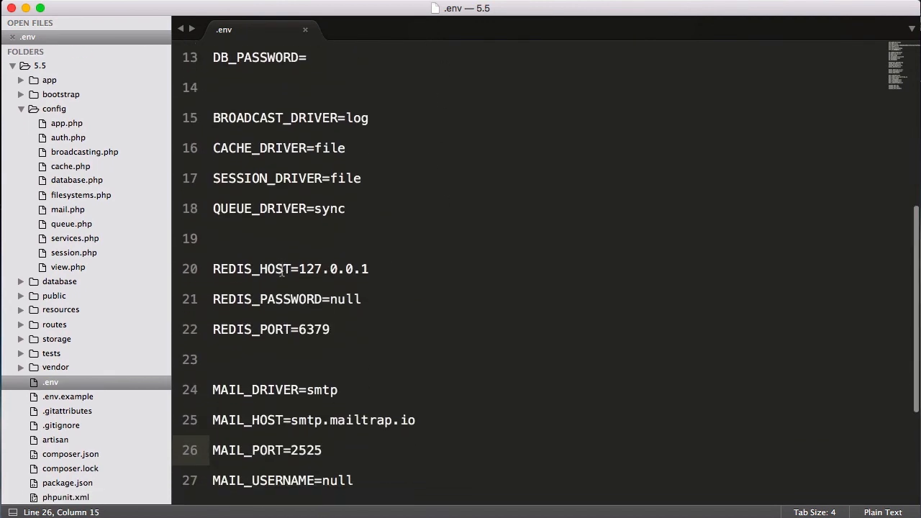
click(69, 153)
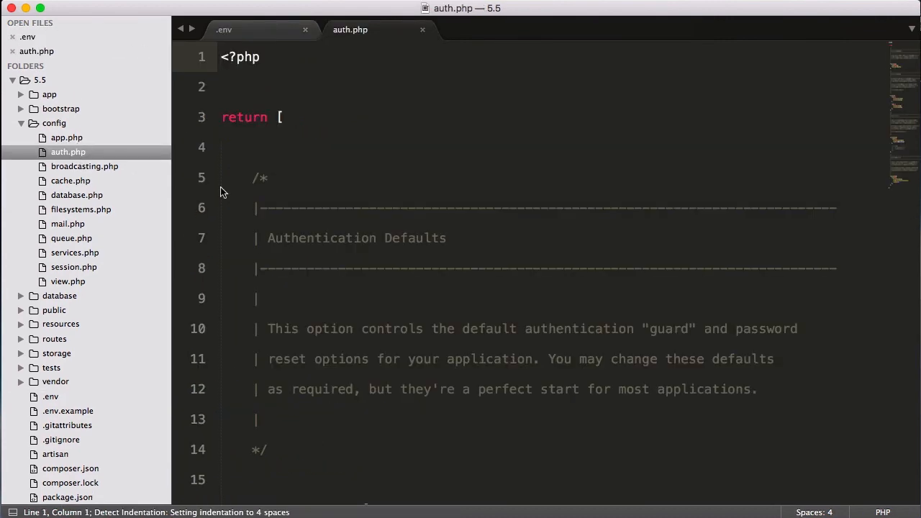
Skim auth.php, close it, and return .env to its MAIL settings
scroll(down, 3)
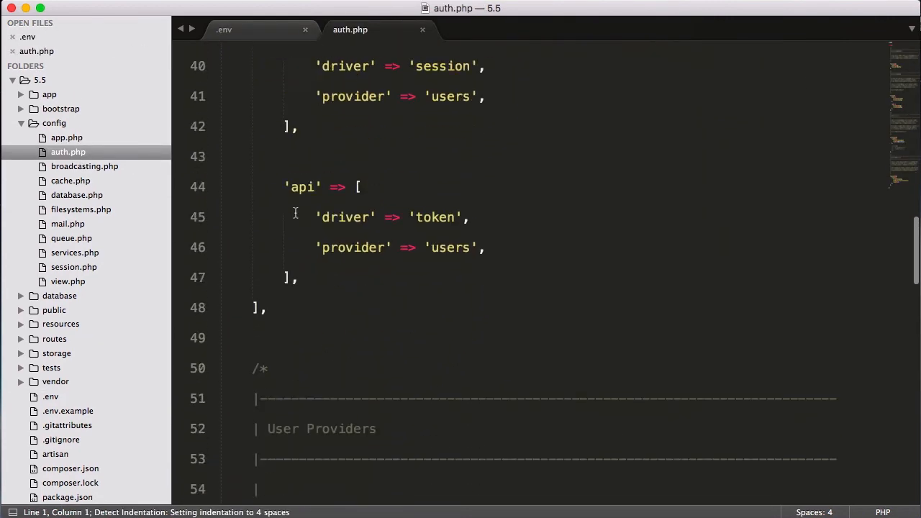
click(224, 29)
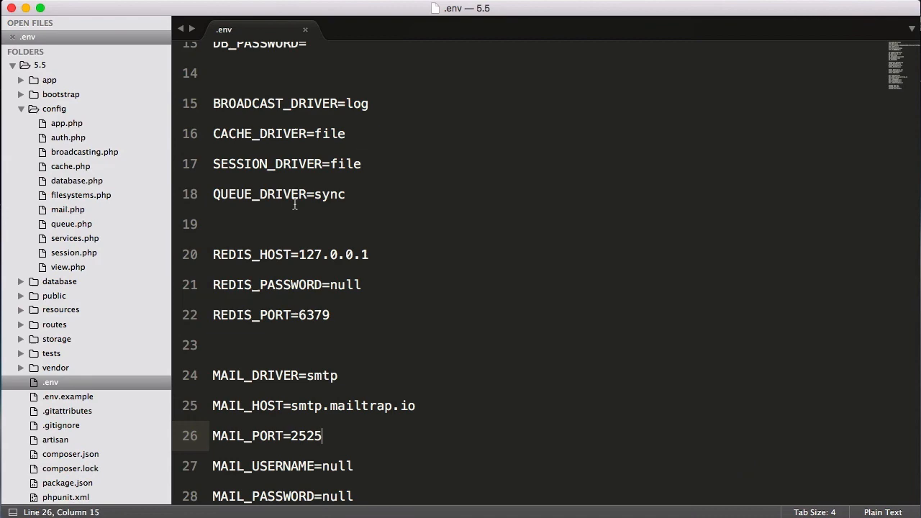
scroll(up, 3)
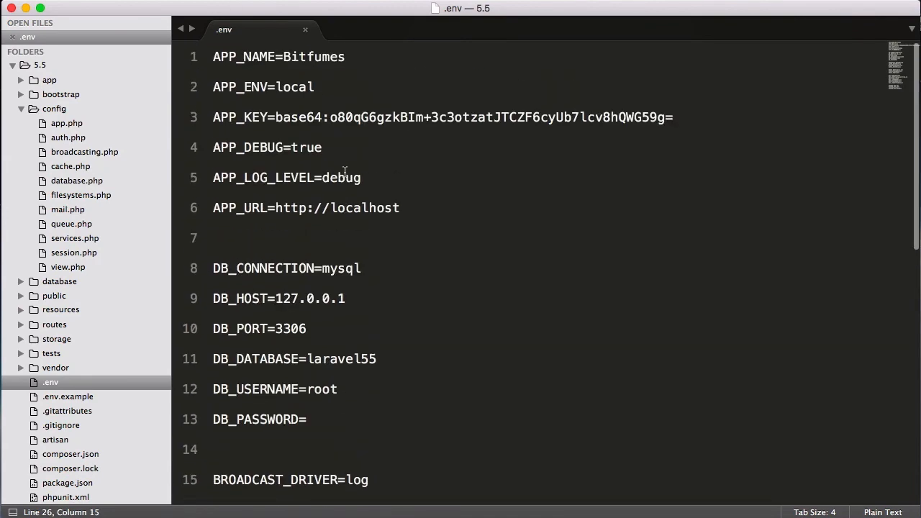
scroll(down, 3)
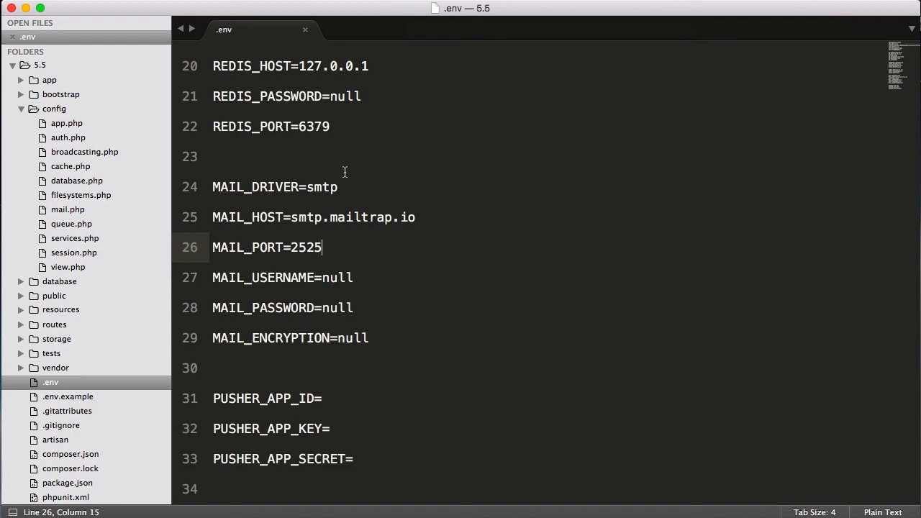
mouse_move(366, 185)
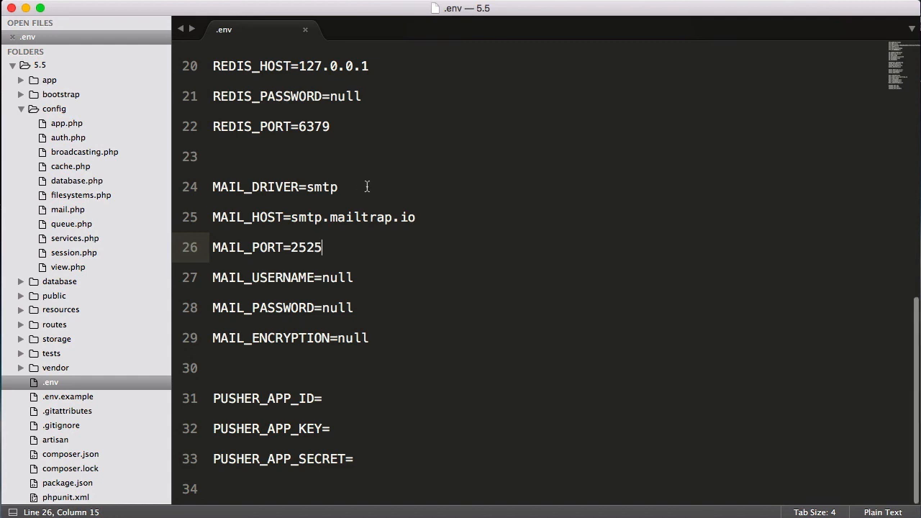